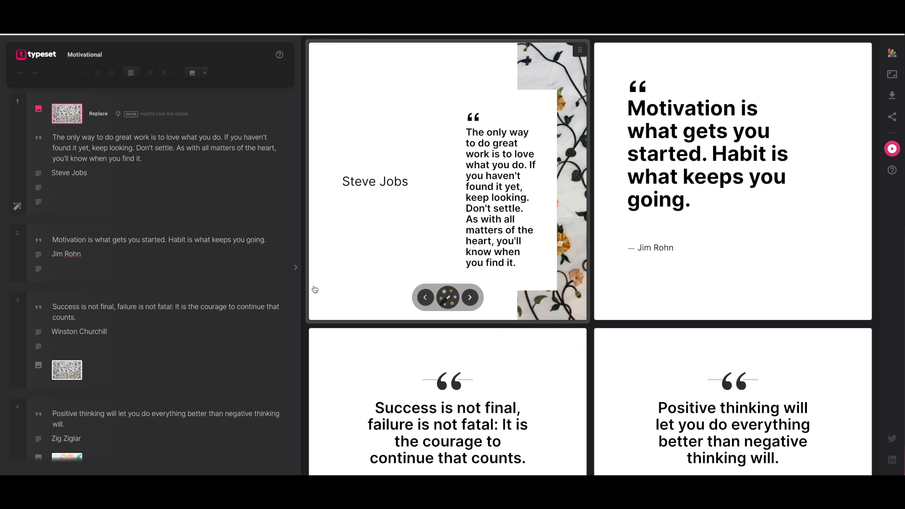
{"action": "mouse_move", "coordinate": [336, 286]}
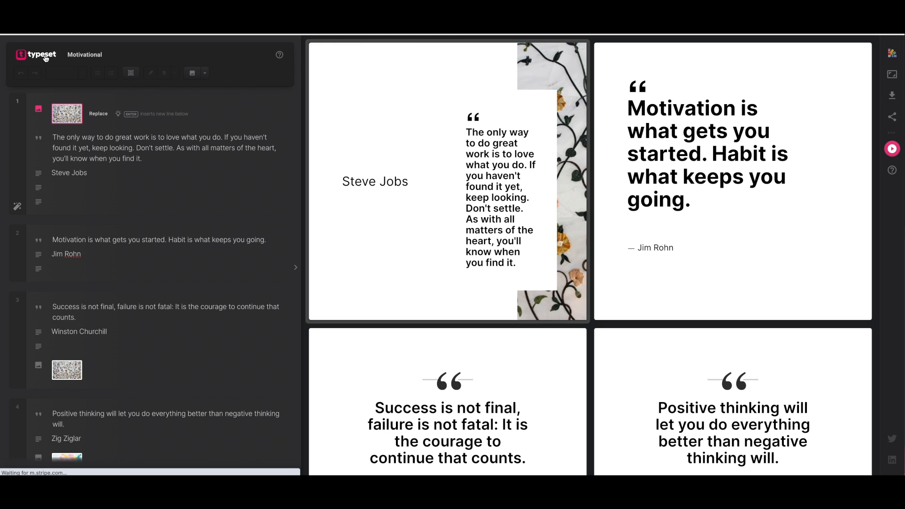
Step: Return from the Motivational deck to the dashboard and show the Create menu's new-project types
{"action": "left_click", "coordinate": [36, 54]}
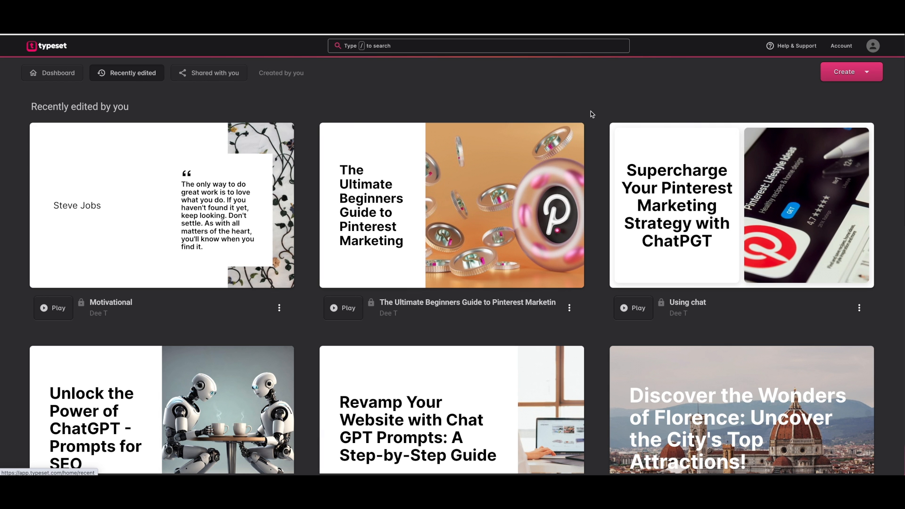
{"action": "mouse_move", "coordinate": [539, 95]}
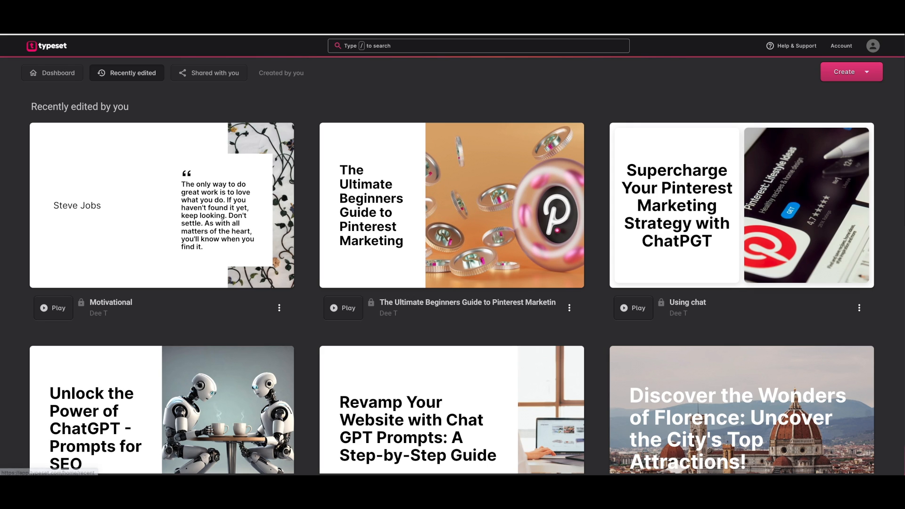
{"action": "mouse_move", "coordinate": [613, 84]}
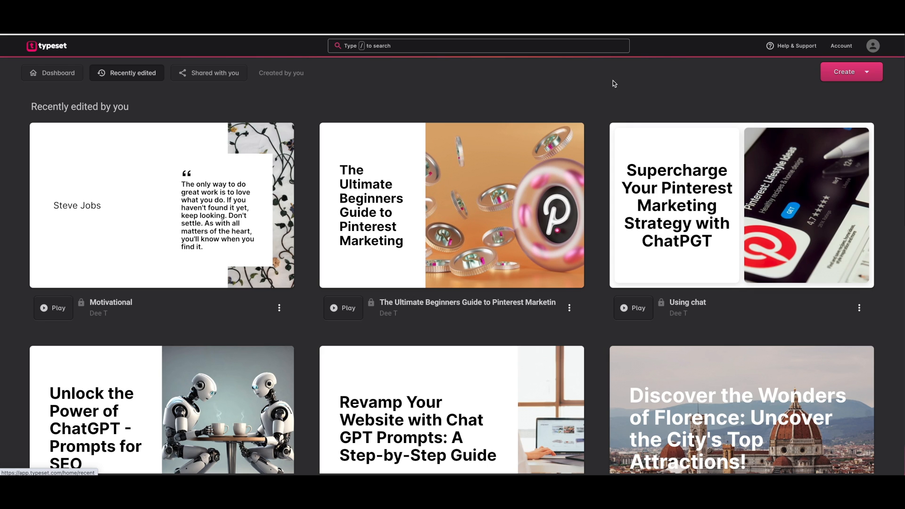
{"action": "mouse_move", "coordinate": [775, 81]}
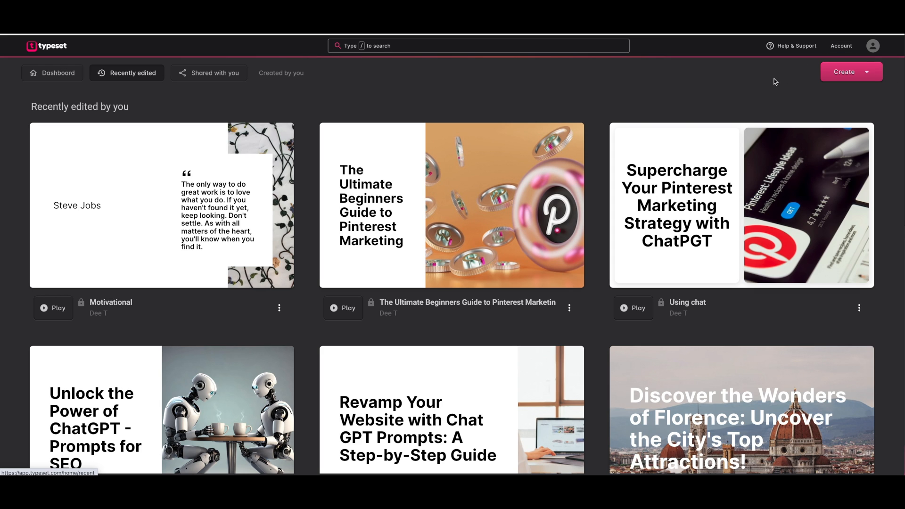
{"action": "mouse_move", "coordinate": [862, 78]}
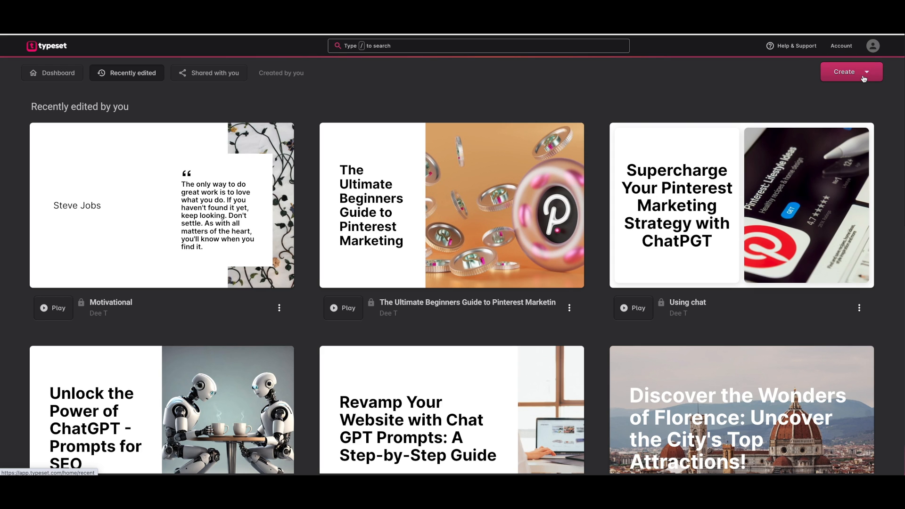
{"action": "left_click", "coordinate": [850, 72]}
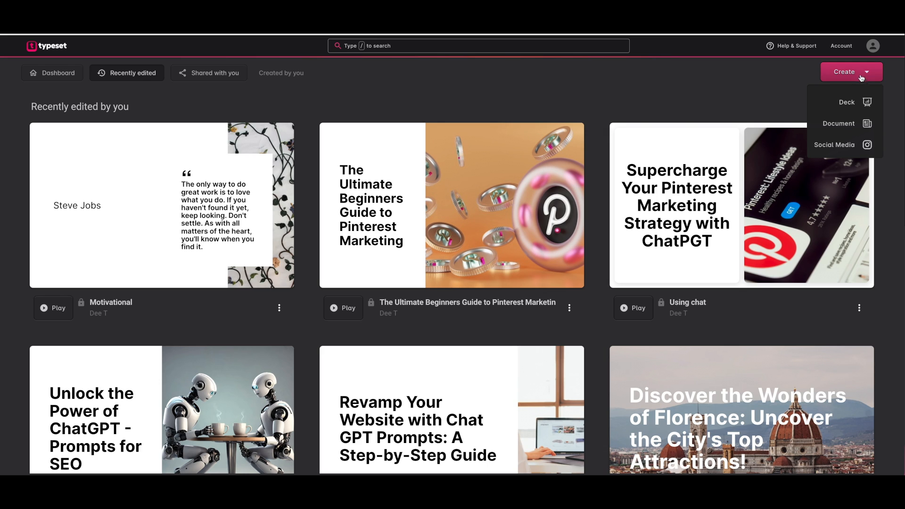
{"action": "mouse_move", "coordinate": [812, 95]}
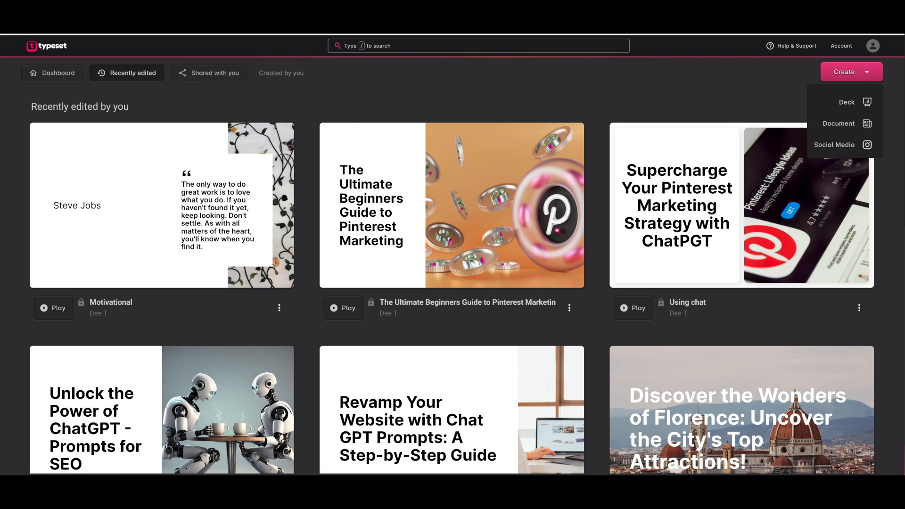
{"action": "mouse_move", "coordinate": [765, 69]}
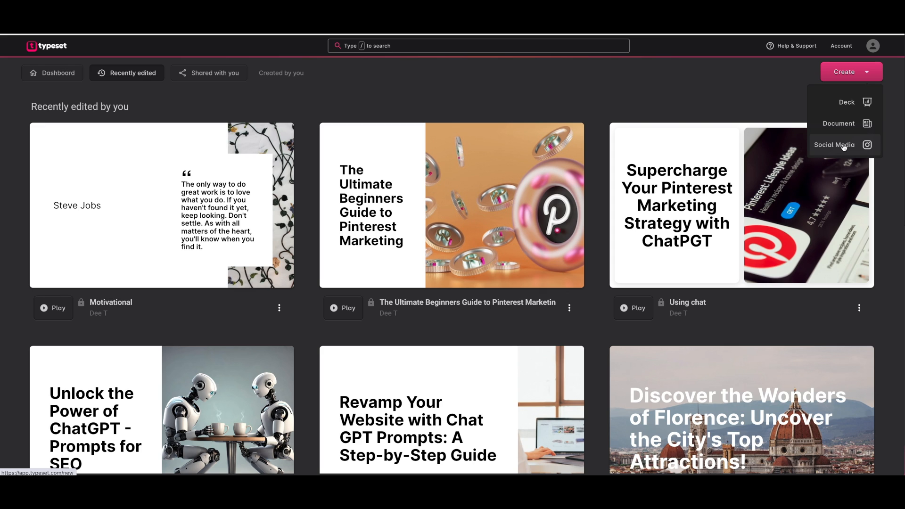
Step: Create a new Social Media project and browse down its slide template gallery
{"action": "left_click", "coordinate": [847, 102]}
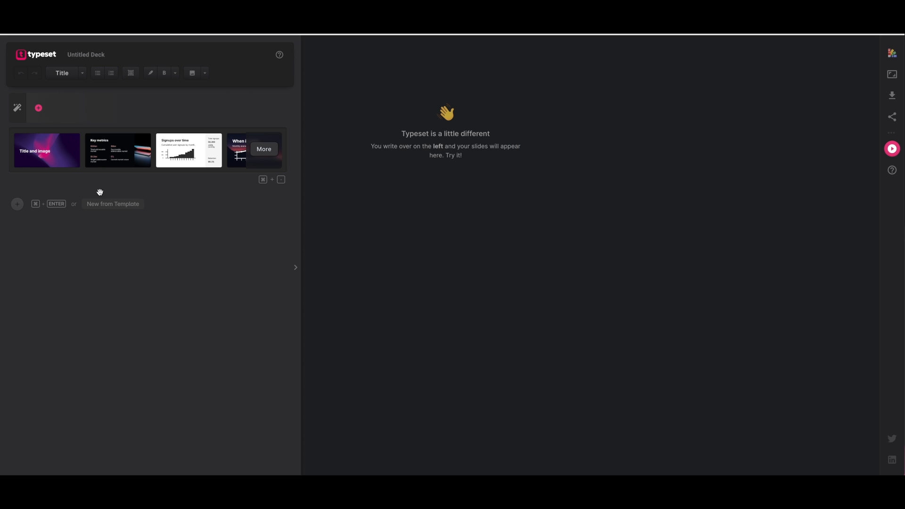
{"action": "mouse_move", "coordinate": [275, 188]}
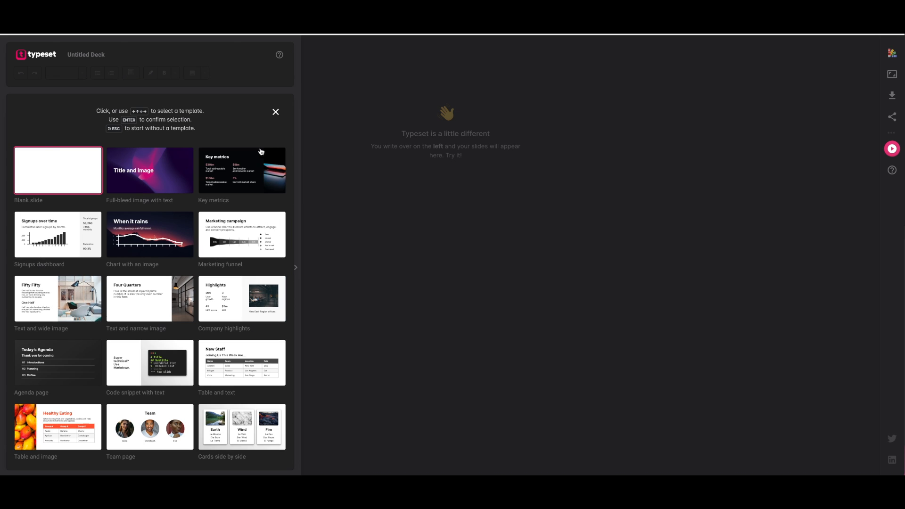
{"action": "scroll", "scroll_direction": "down", "scroll_amount": 3}
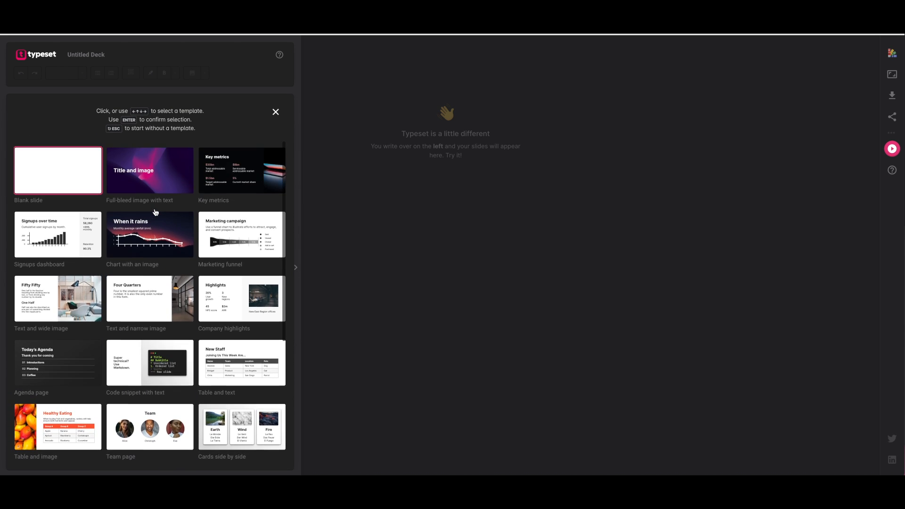
{"action": "mouse_move", "coordinate": [162, 177]}
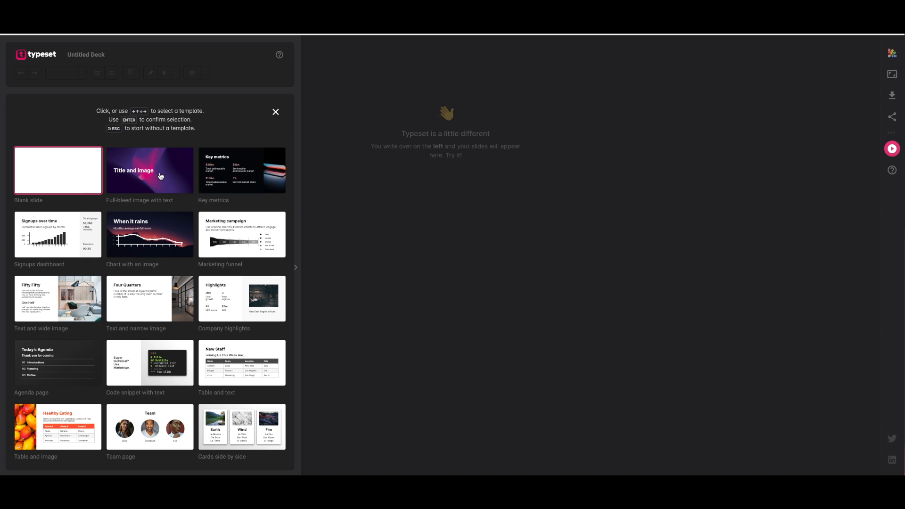
{"action": "mouse_move", "coordinate": [163, 166]}
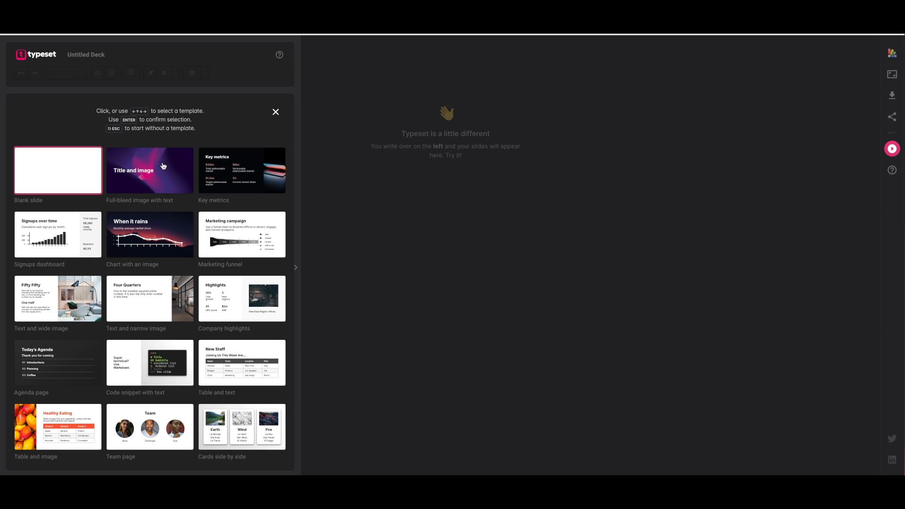
Step: Add the Full-bleed image with text slide and rename the deck Social Media Posts
{"action": "left_click", "coordinate": [150, 171]}
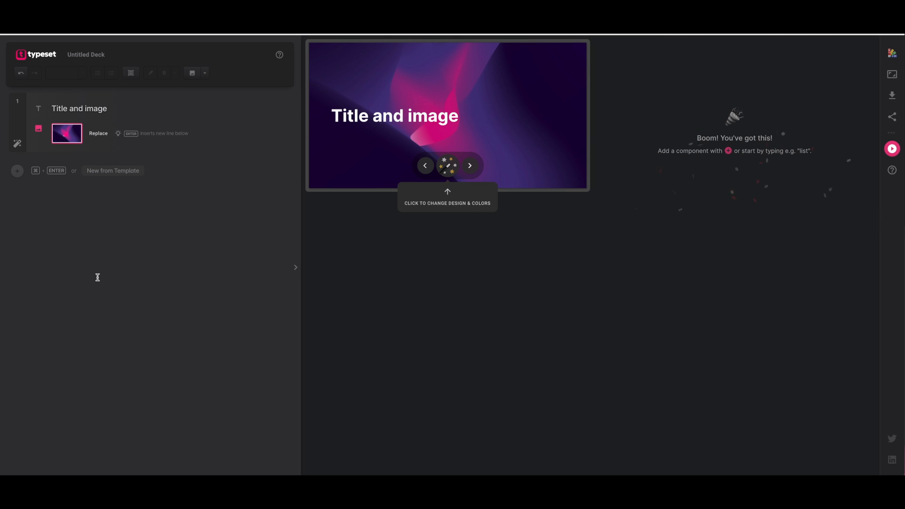
{"action": "mouse_move", "coordinate": [352, 101]}
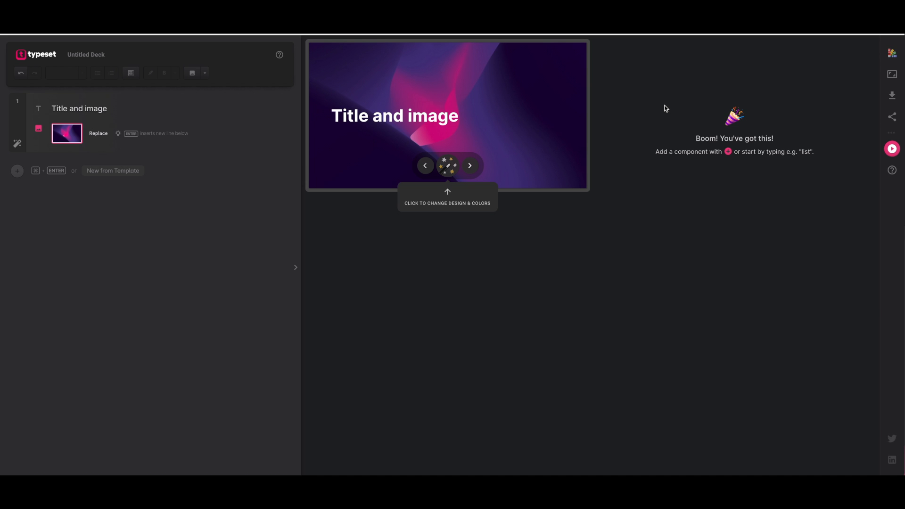
{"action": "left_click", "coordinate": [87, 55]}
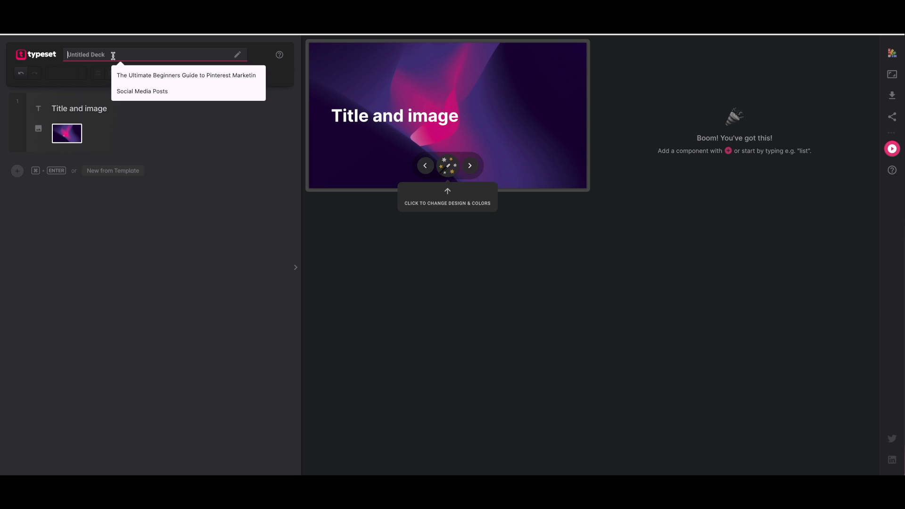
{"action": "left_click", "coordinate": [143, 91]}
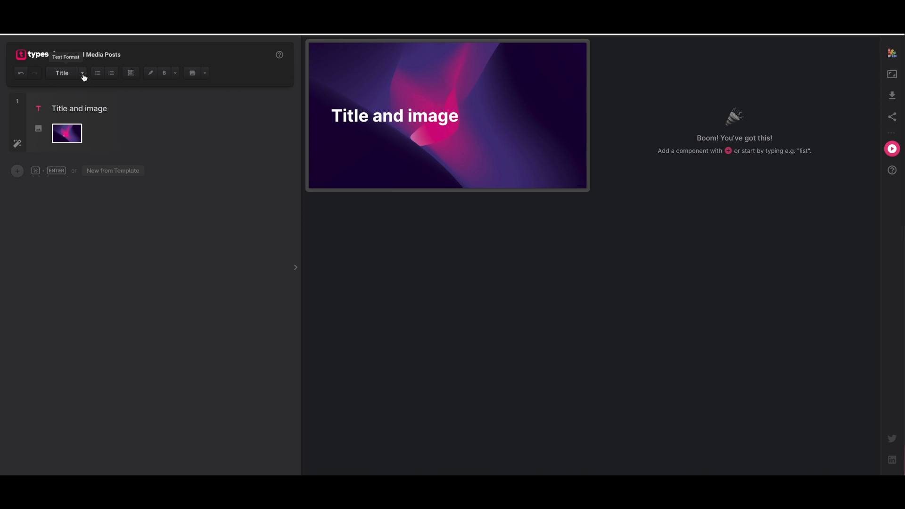
Step: Format the title line as a Quote and erase its 'Title and image' placeholder
{"action": "left_click", "coordinate": [82, 72]}
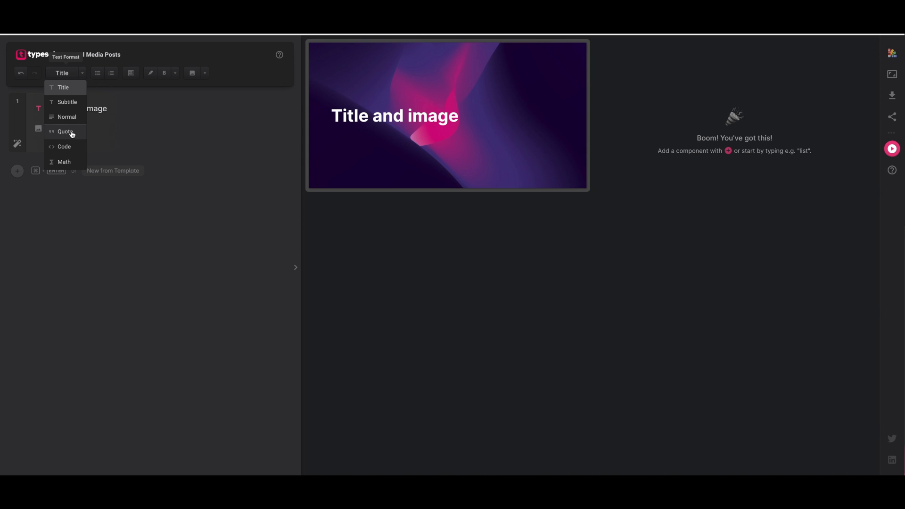
{"action": "left_click", "coordinate": [65, 132]}
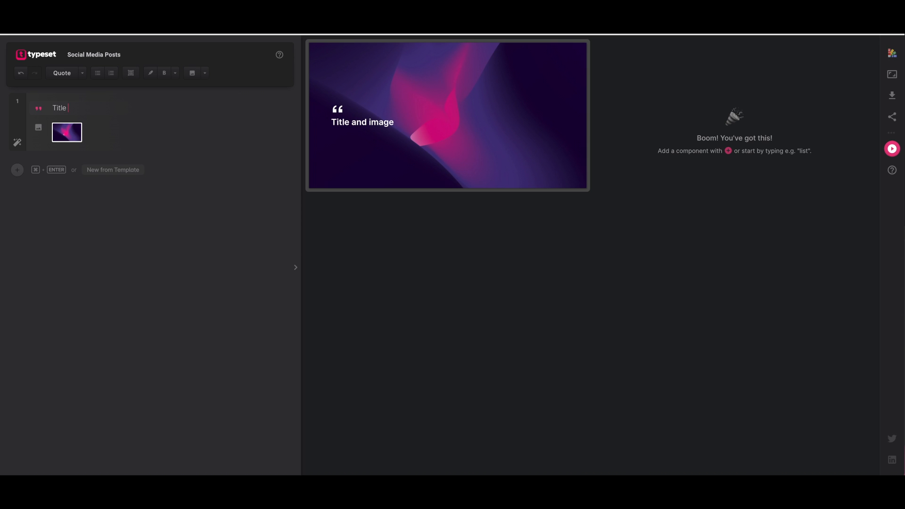
{"action": "key", "text": "Backspace"}
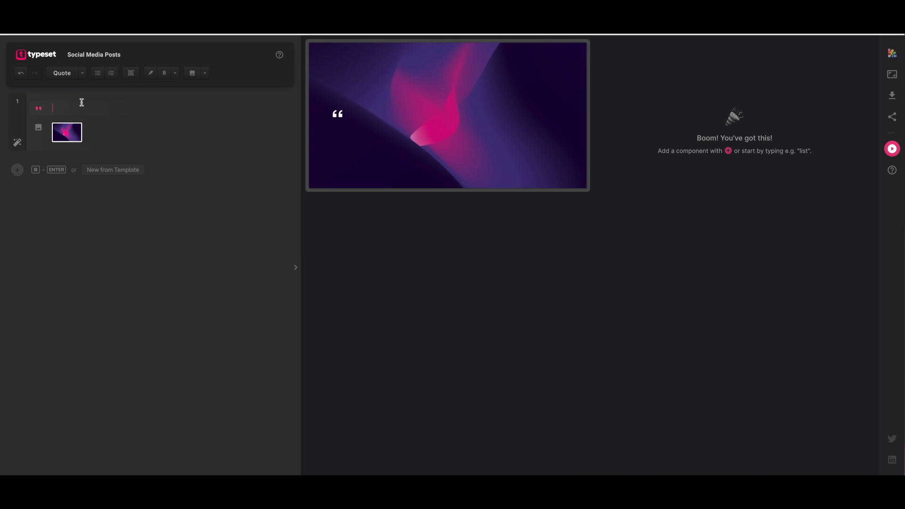
Step: Use AI Mode with a positivity prompt and insert the suggested Zig Ziglar quote
{"action": "type", "text": "/"}
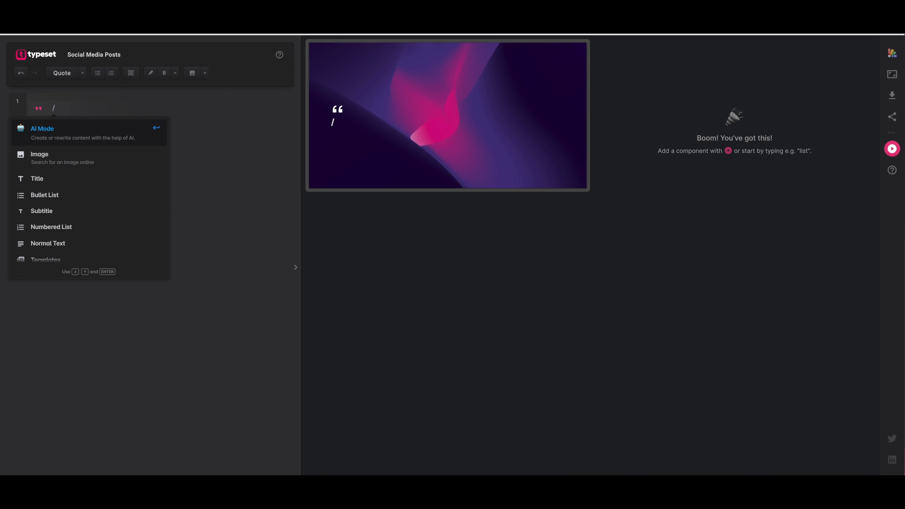
{"action": "left_click", "coordinate": [42, 129]}
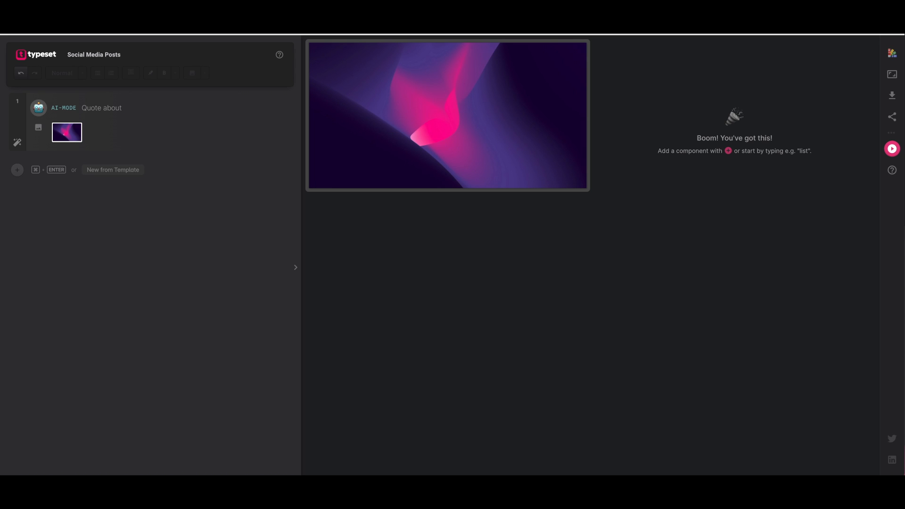
{"action": "type", "text": "positivity"}
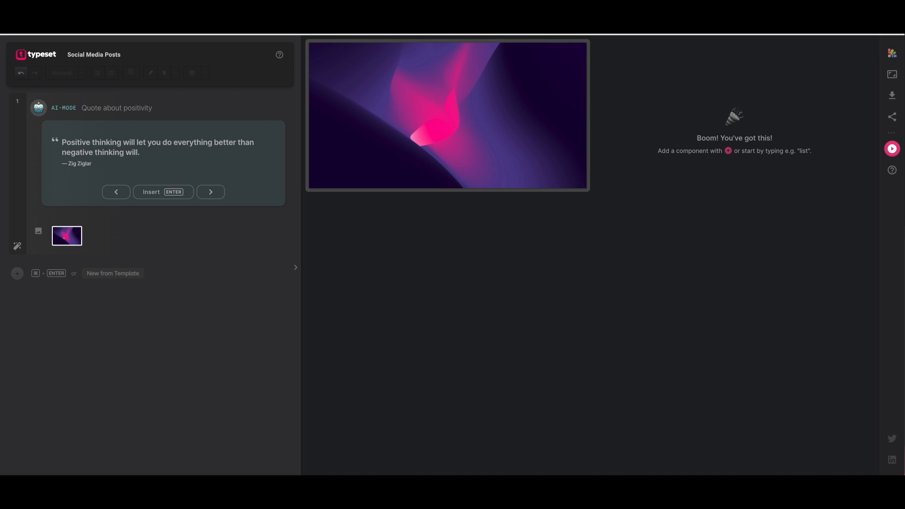
{"action": "left_click", "coordinate": [163, 191]}
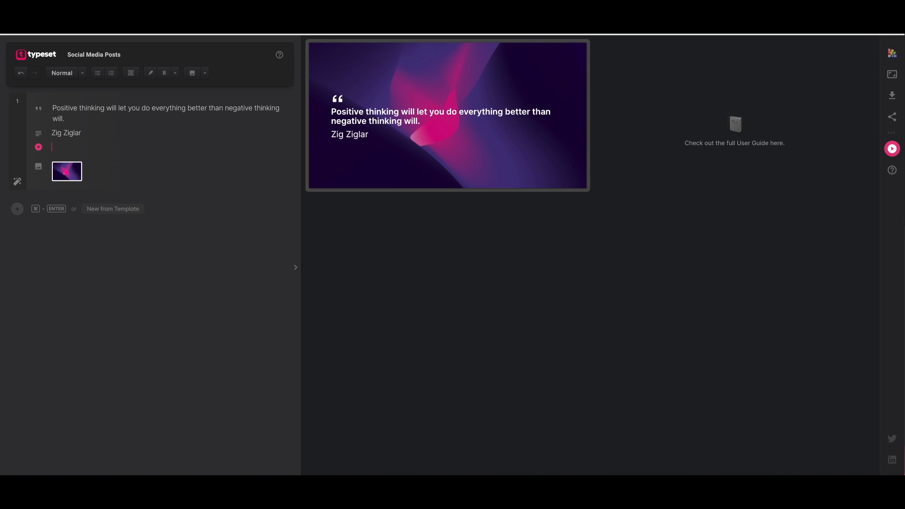
{"action": "mouse_move", "coordinate": [585, 279]}
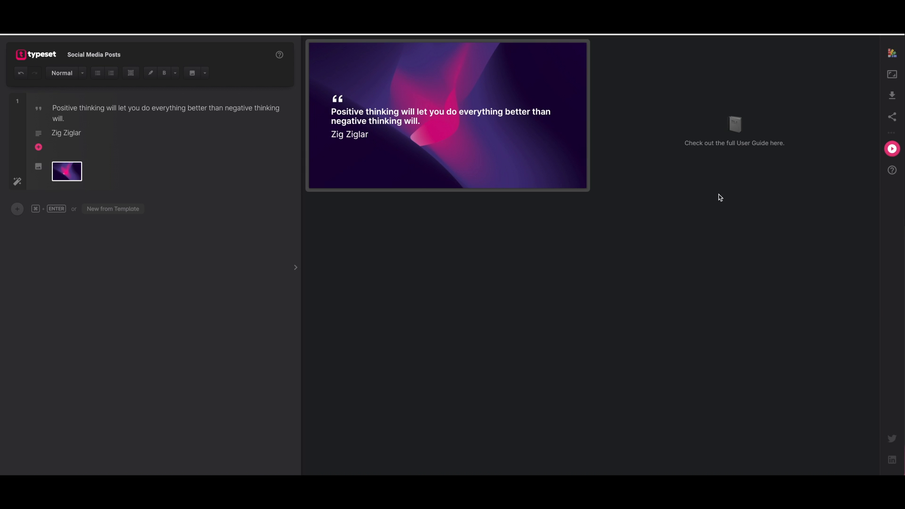
{"action": "mouse_move", "coordinate": [892, 40]}
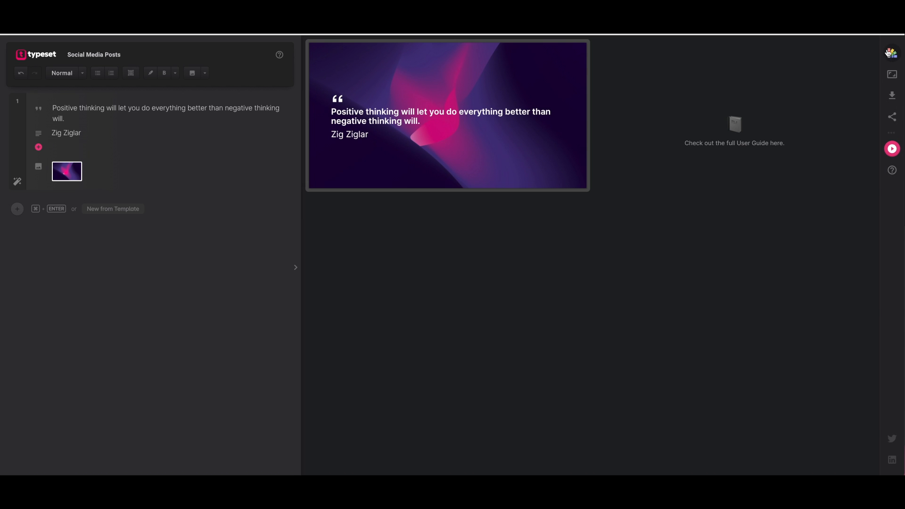
{"action": "mouse_move", "coordinate": [891, 53]}
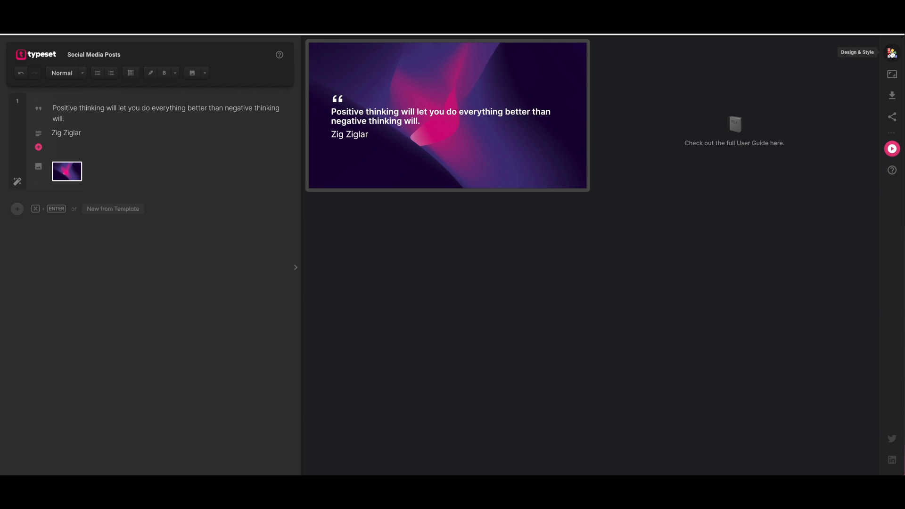
{"action": "mouse_move", "coordinate": [892, 97]}
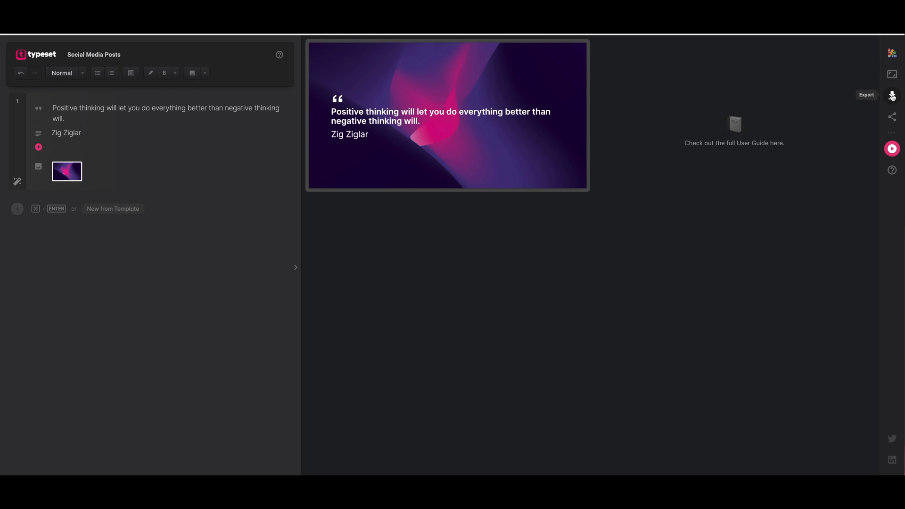
{"action": "mouse_move", "coordinate": [891, 116]}
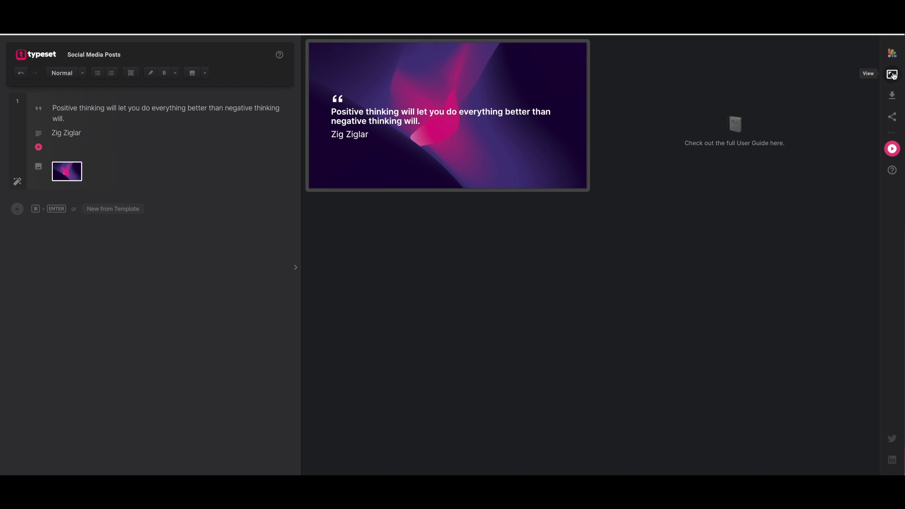
Step: Switch the Zig Ziglar post's preview from wide to Square under Social Media
{"action": "left_click", "coordinate": [891, 75]}
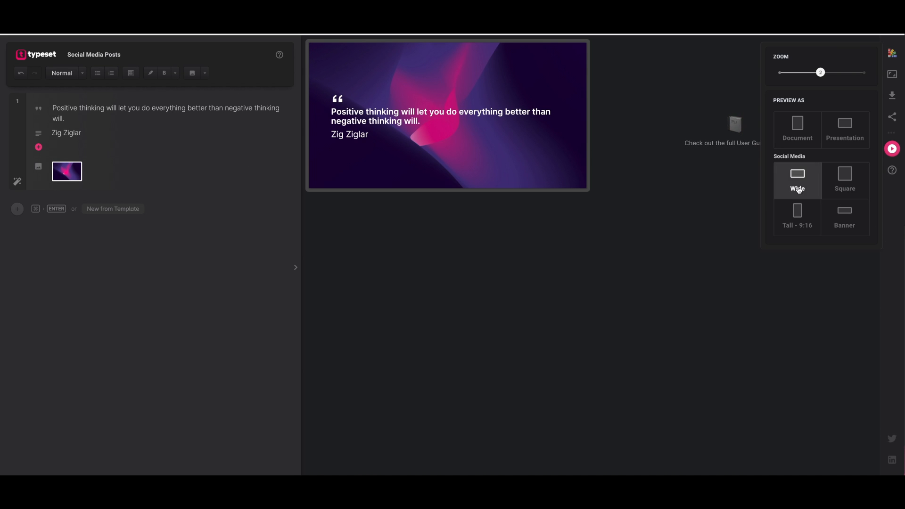
{"action": "mouse_move", "coordinate": [798, 186]}
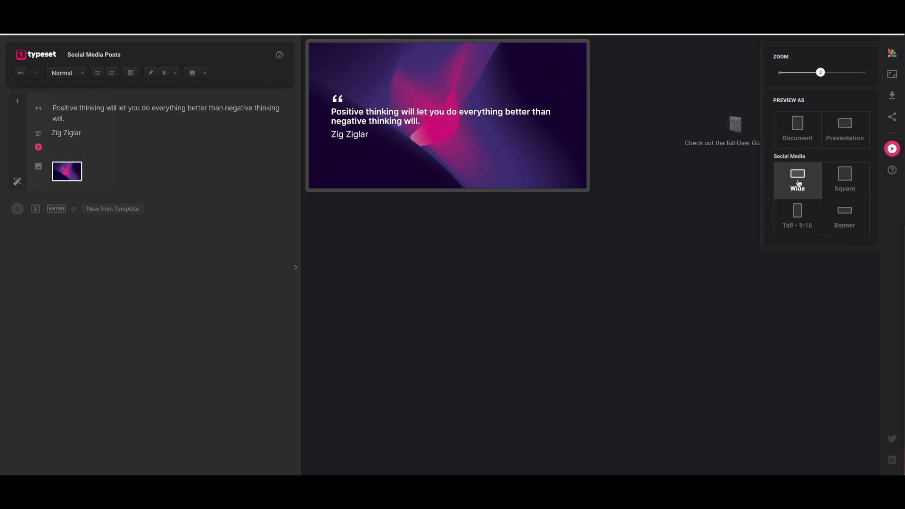
{"action": "mouse_move", "coordinate": [801, 220]}
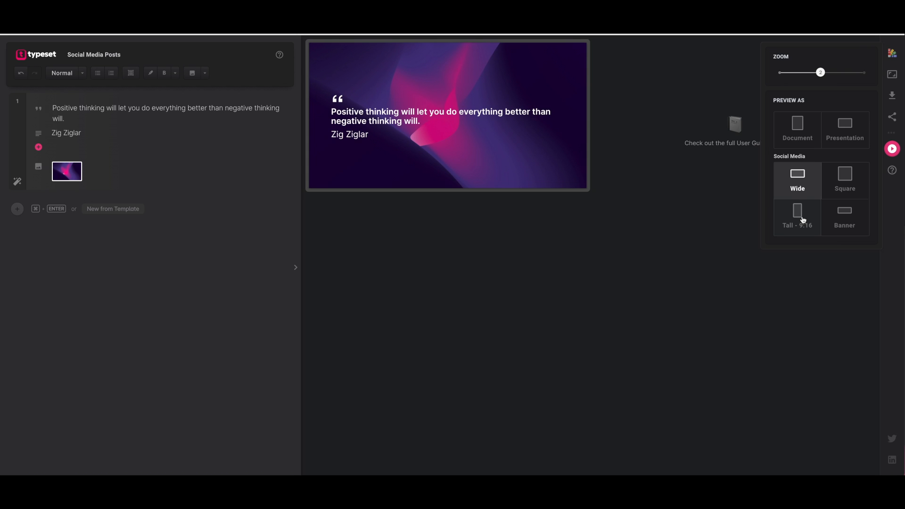
{"action": "mouse_move", "coordinate": [803, 218]}
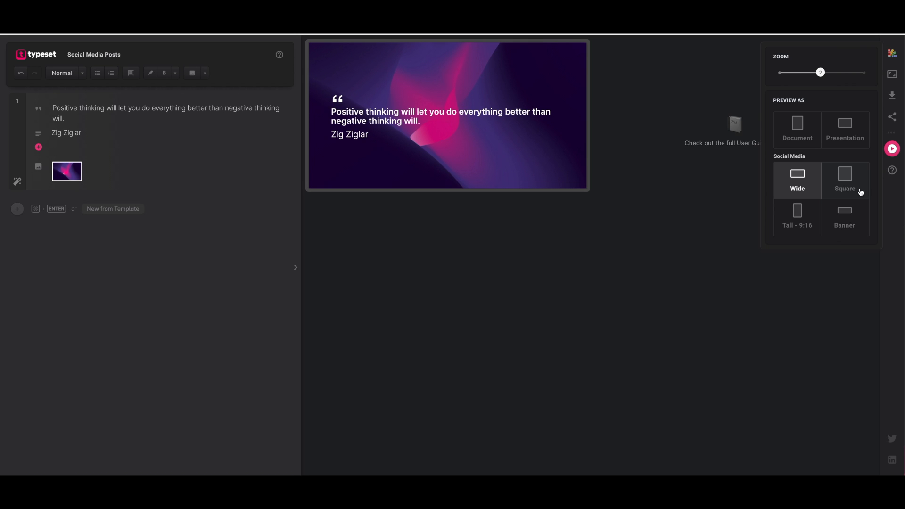
{"action": "mouse_move", "coordinate": [850, 185]}
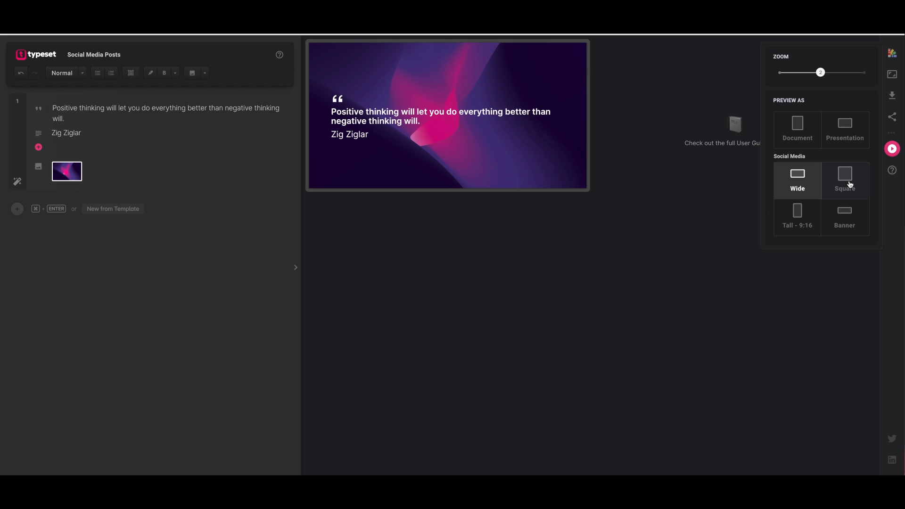
{"action": "mouse_move", "coordinate": [848, 181]}
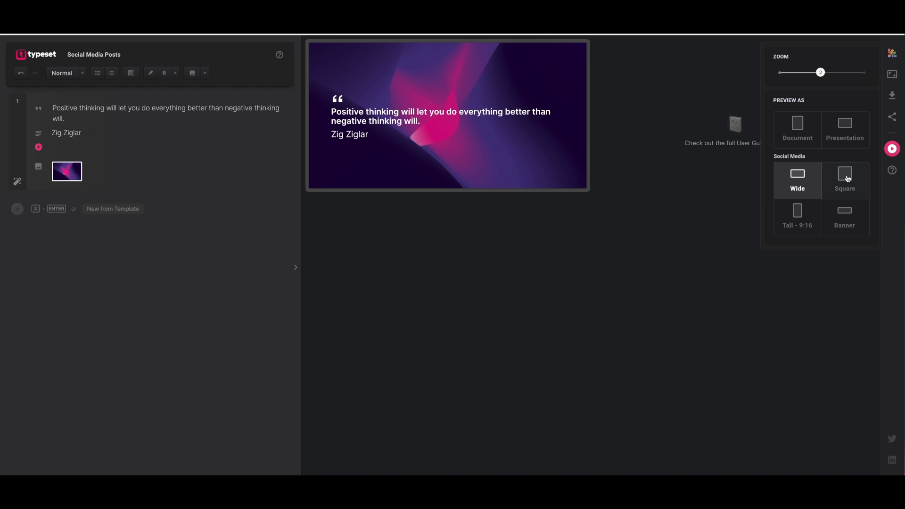
{"action": "left_click", "coordinate": [845, 179]}
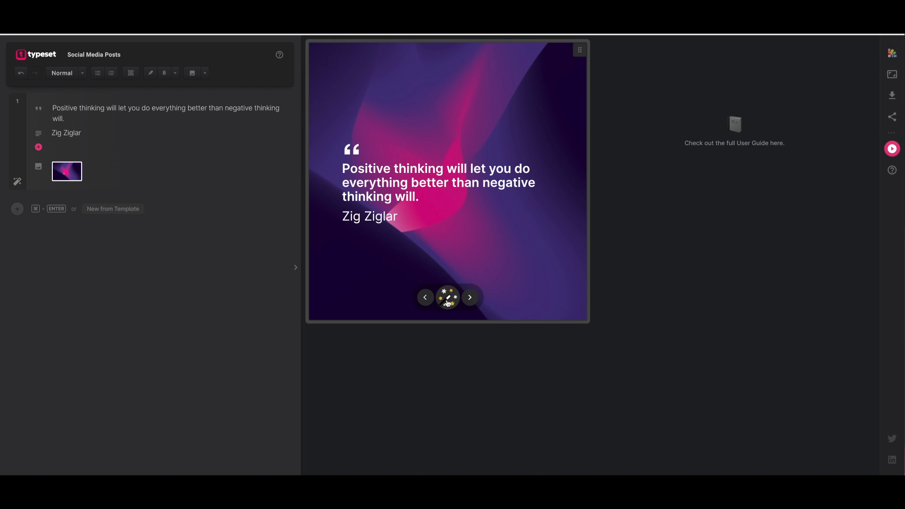
{"action": "mouse_move", "coordinate": [448, 304]}
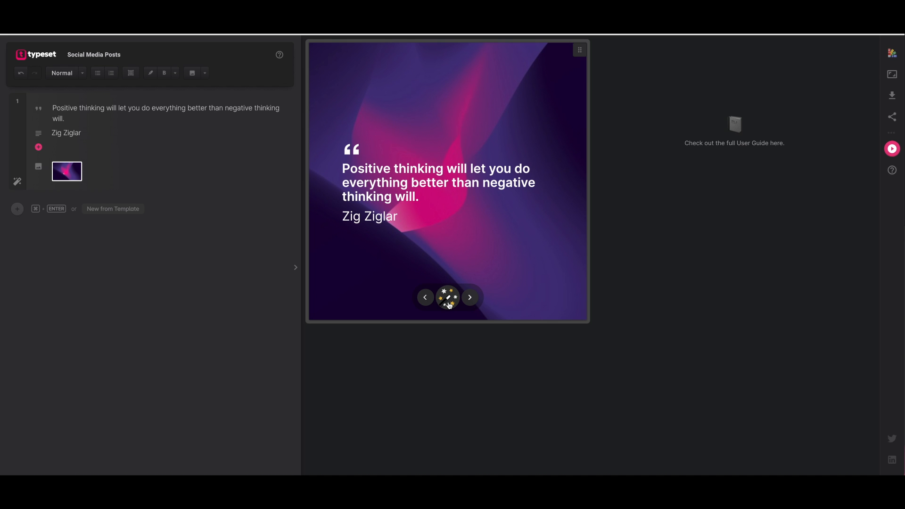
Step: Apply the white centered quote layout with a circular image from the design carousel
{"action": "left_click", "coordinate": [448, 297]}
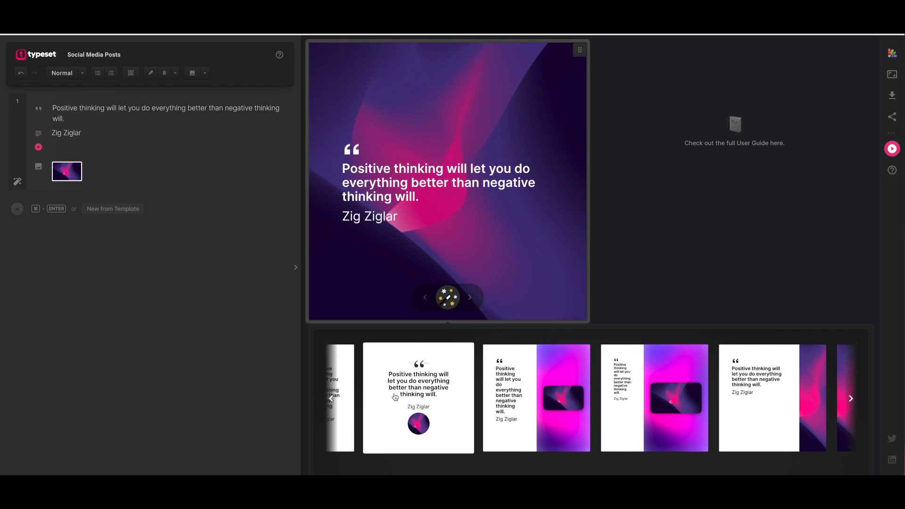
{"action": "left_click", "coordinate": [418, 398]}
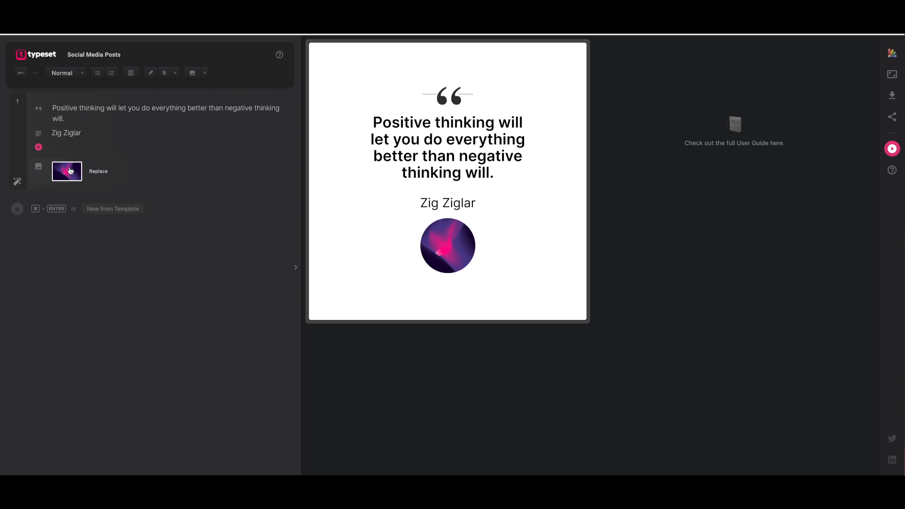
{"action": "mouse_move", "coordinate": [79, 184]}
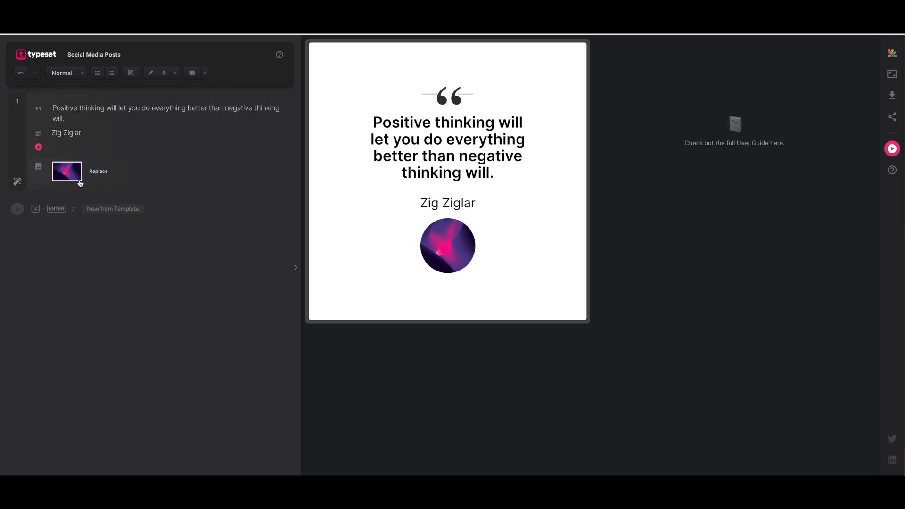
{"action": "mouse_move", "coordinate": [98, 175]}
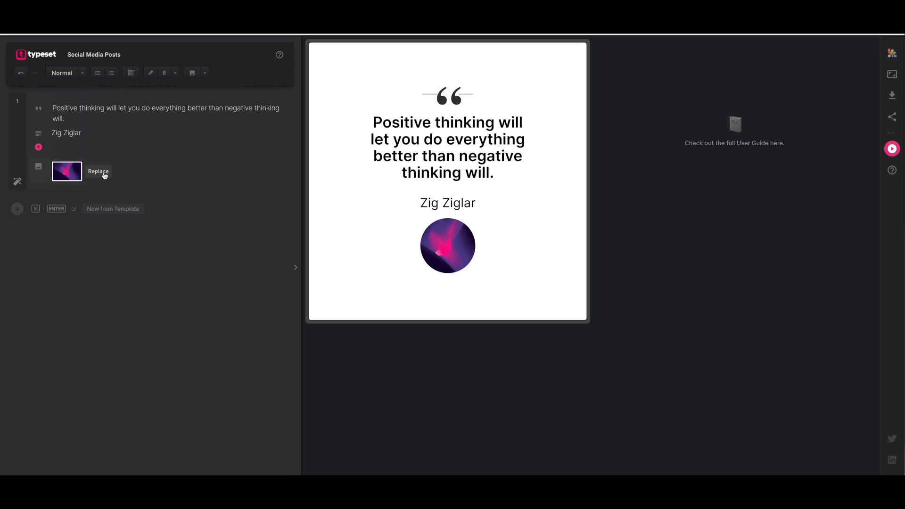
Step: Swap the circular image for the Unsplash lone tree at sunset photo found by searching 'tree'
{"action": "left_click", "coordinate": [98, 173]}
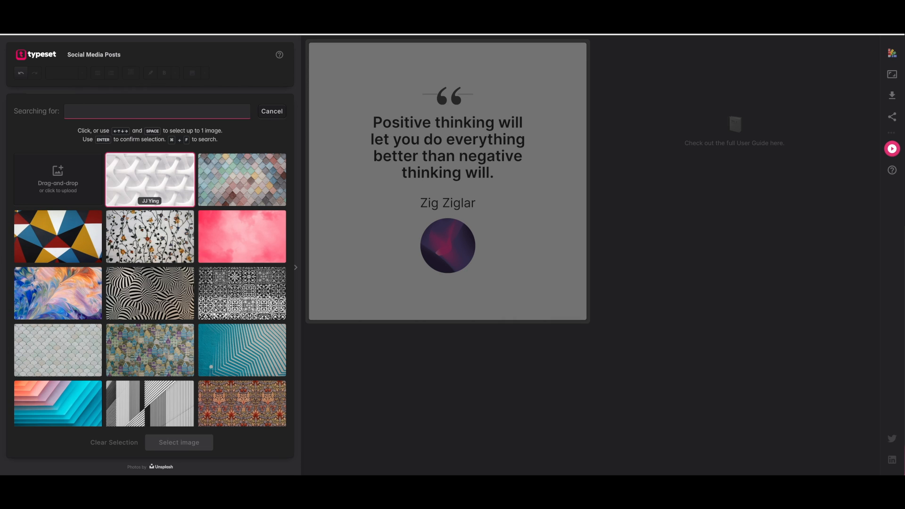
{"action": "type", "text": "tree"}
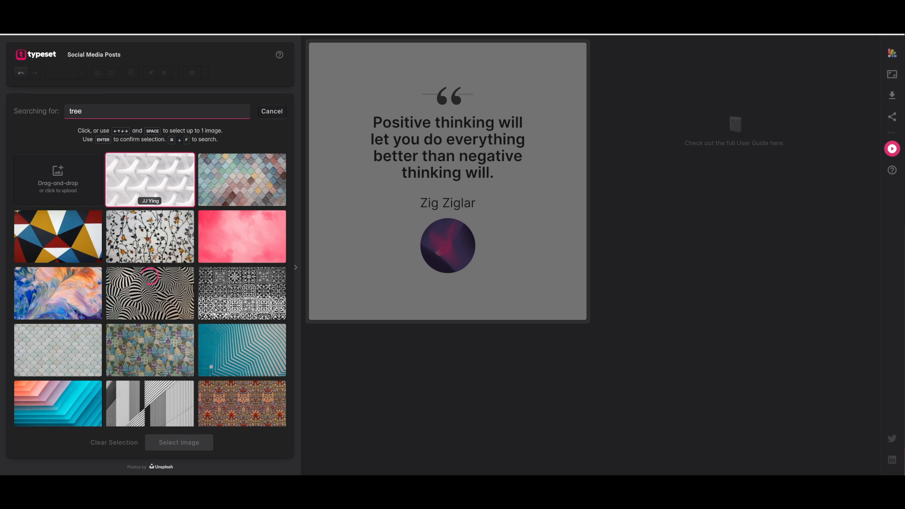
{"action": "key", "text": "enter"}
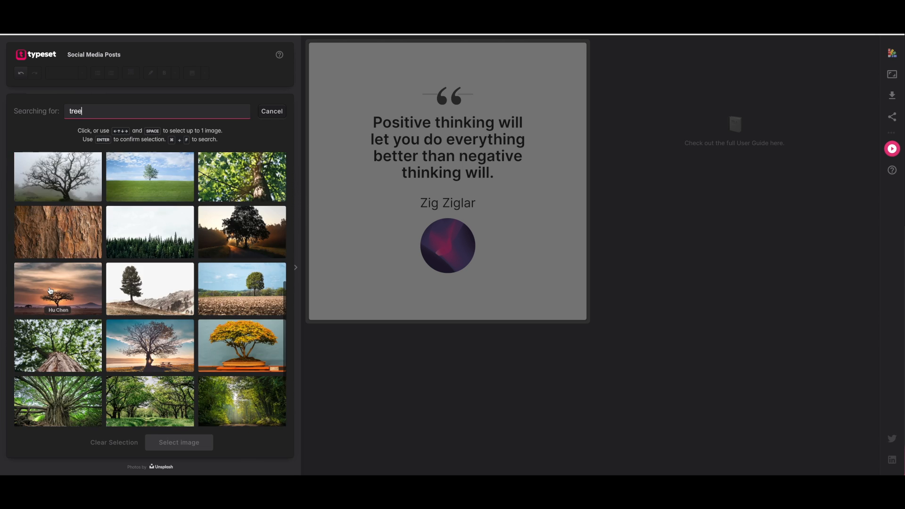
{"action": "left_click", "coordinate": [58, 289]}
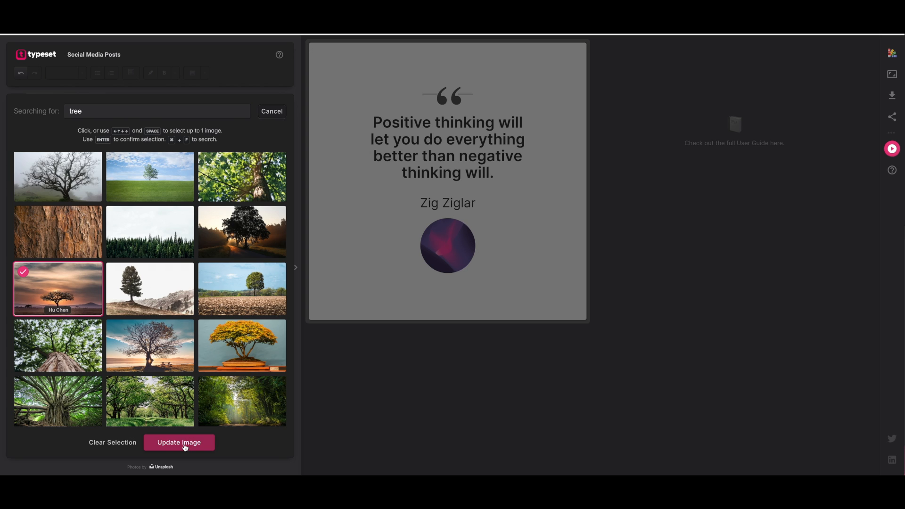
{"action": "left_click", "coordinate": [179, 442]}
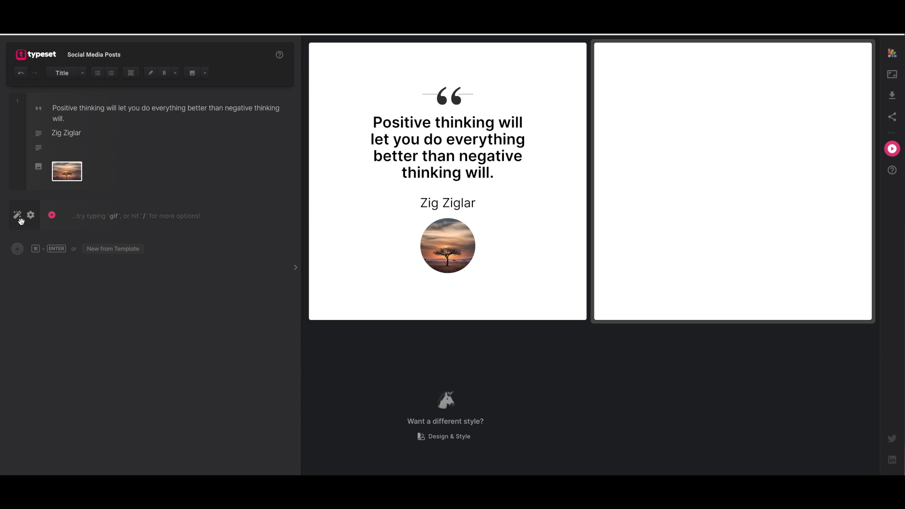
{"action": "mouse_move", "coordinate": [17, 215]}
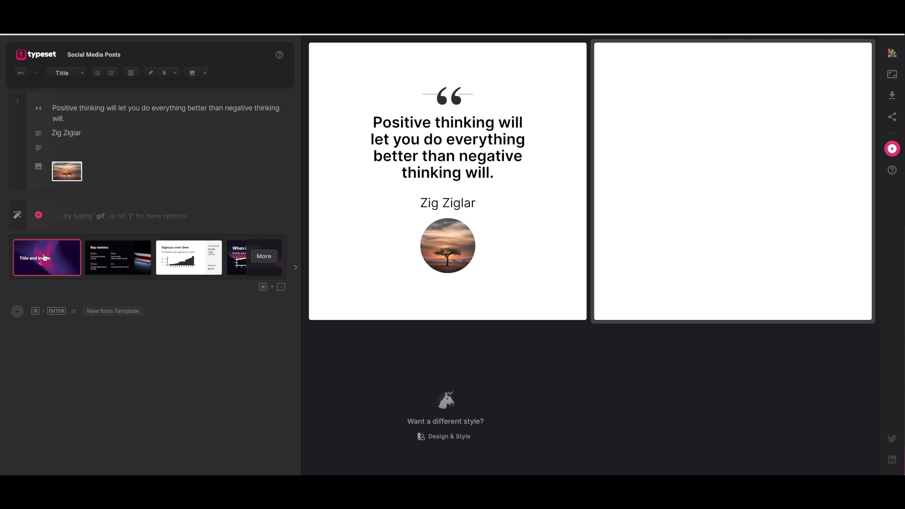
Step: Add a second slide from the purple Title and image template
{"action": "left_click", "coordinate": [48, 257]}
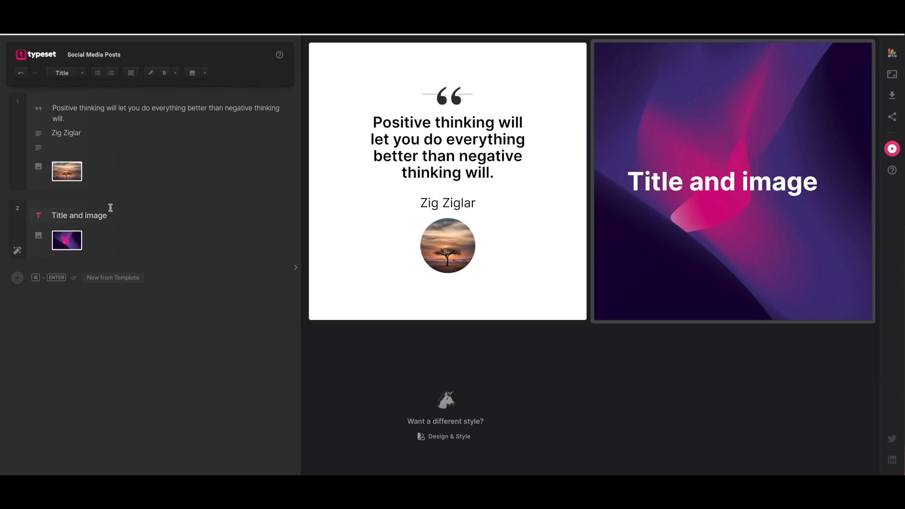
{"action": "left_click", "coordinate": [66, 73]}
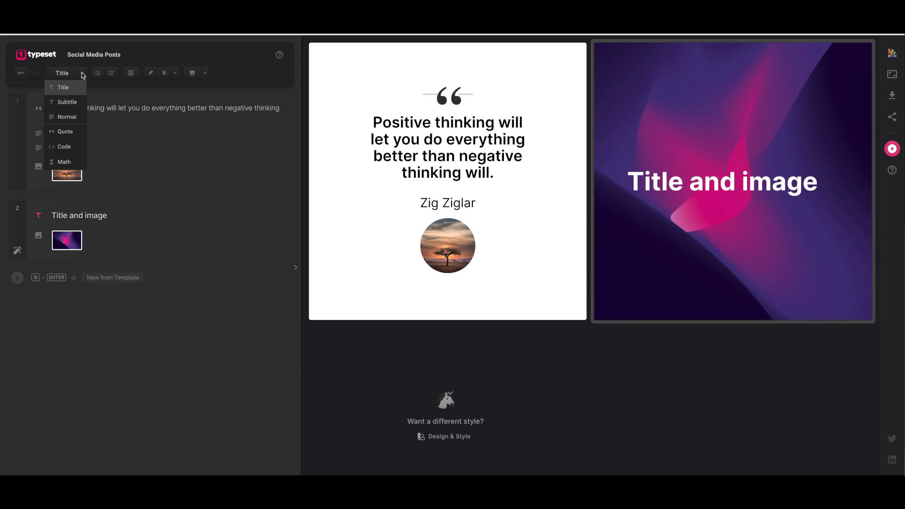
Step: Make the second post's text a quote and insert the AI-suggested Ralph Waldo Emerson quote
{"action": "left_click", "coordinate": [64, 131]}
{"action": "type", "text": "T"}
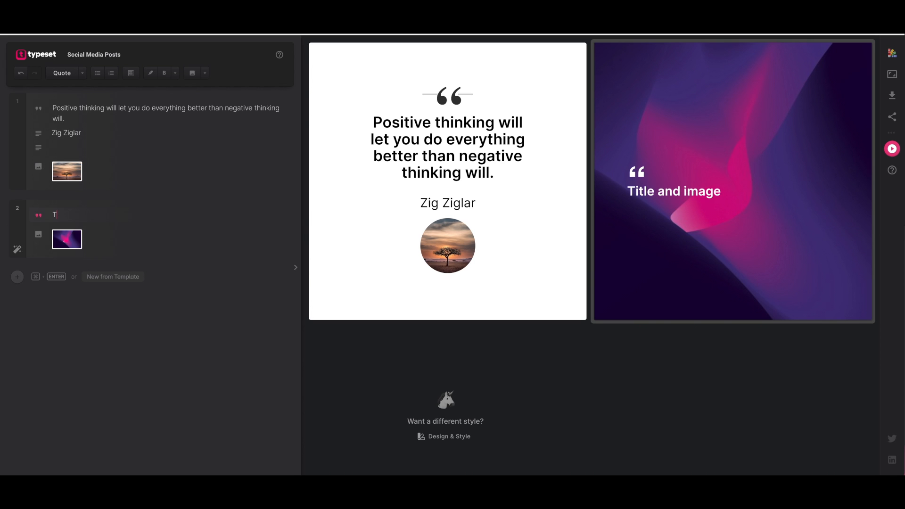
{"action": "type", "text": "/"}
{"action": "type", "text": "Quote about motivation"}
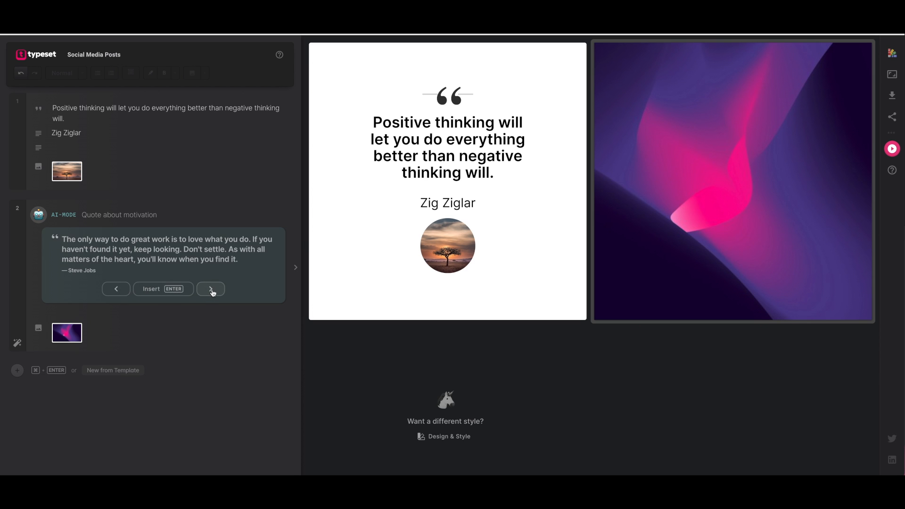
{"action": "left_click", "coordinate": [210, 289]}
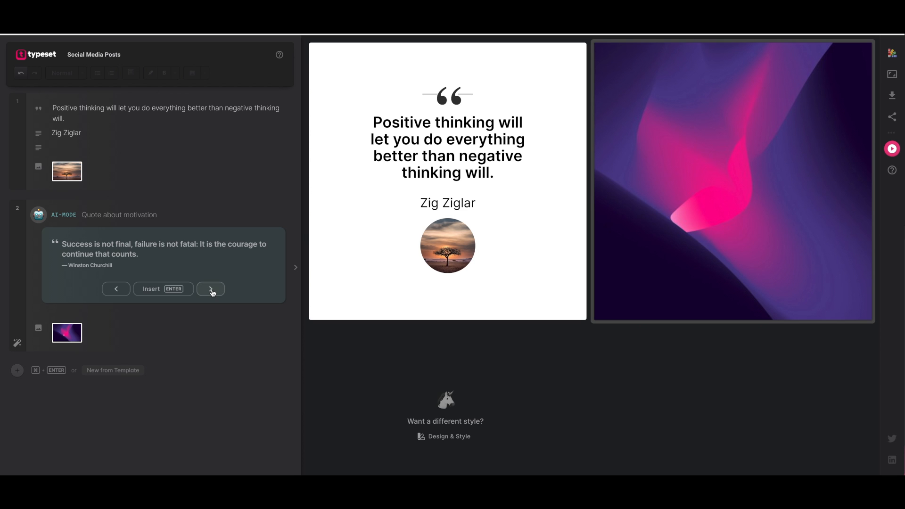
{"action": "left_click", "coordinate": [210, 288]}
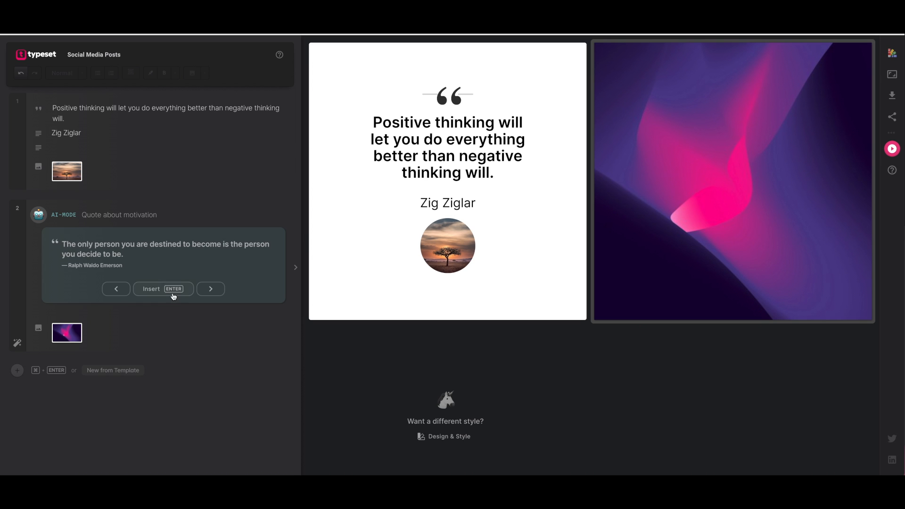
{"action": "left_click", "coordinate": [163, 288]}
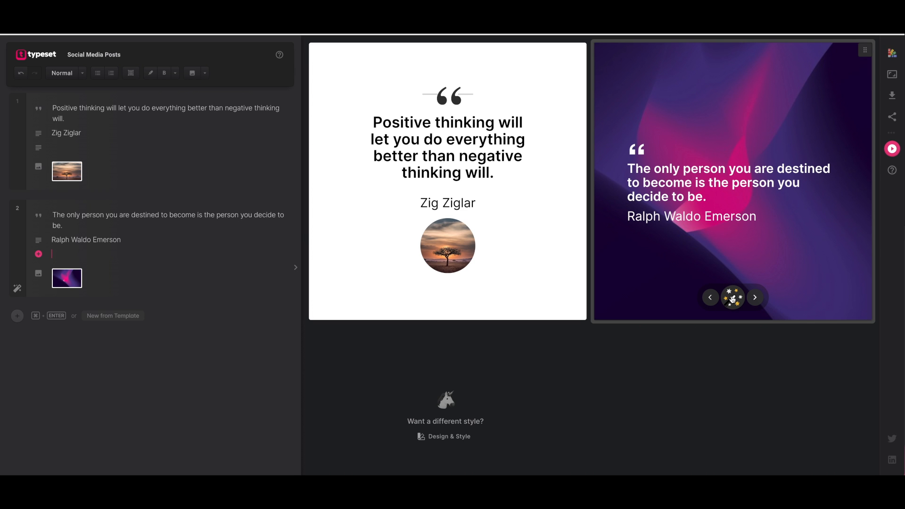
Step: Restyle the Emerson post into the white split layout with the image beside the quote
{"action": "left_click", "coordinate": [443, 436]}
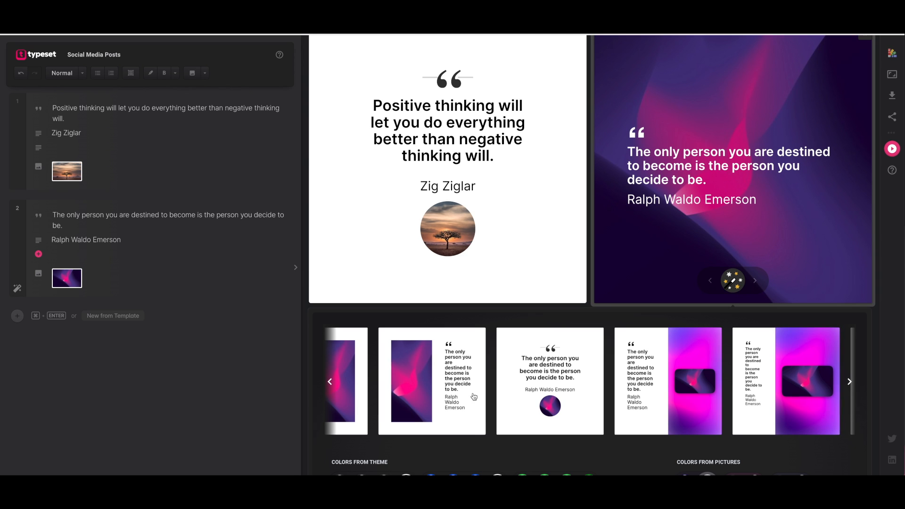
{"action": "left_click", "coordinate": [431, 381]}
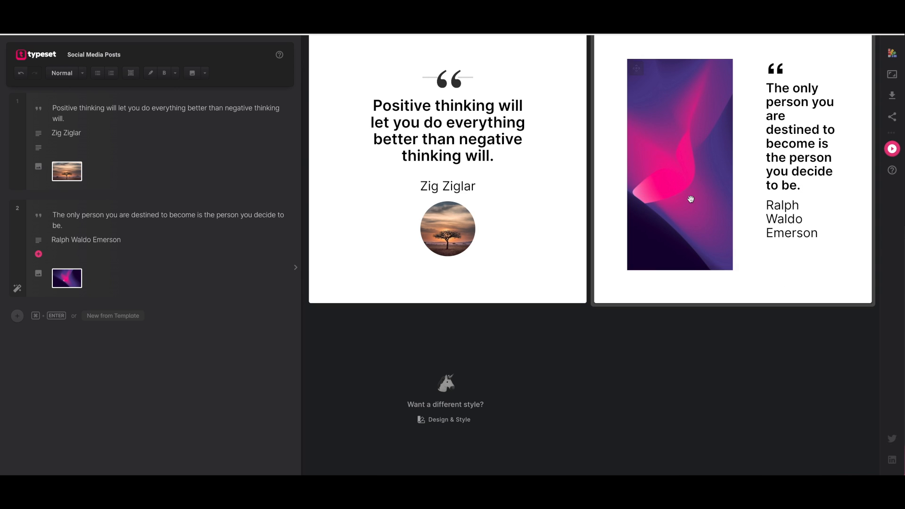
{"action": "mouse_move", "coordinate": [74, 282]}
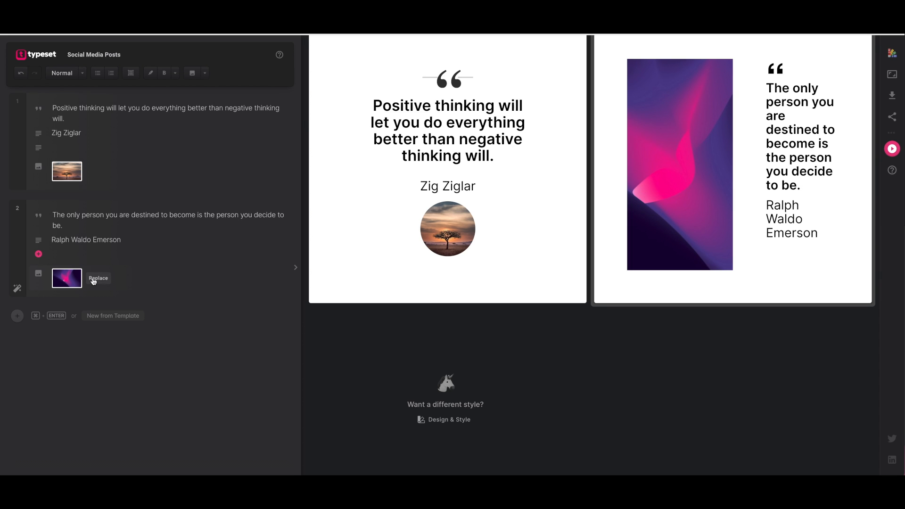
Step: Swap the Emerson post's purple image for a pink tulip photo found by searching 'flower'
{"action": "left_click", "coordinate": [98, 279]}
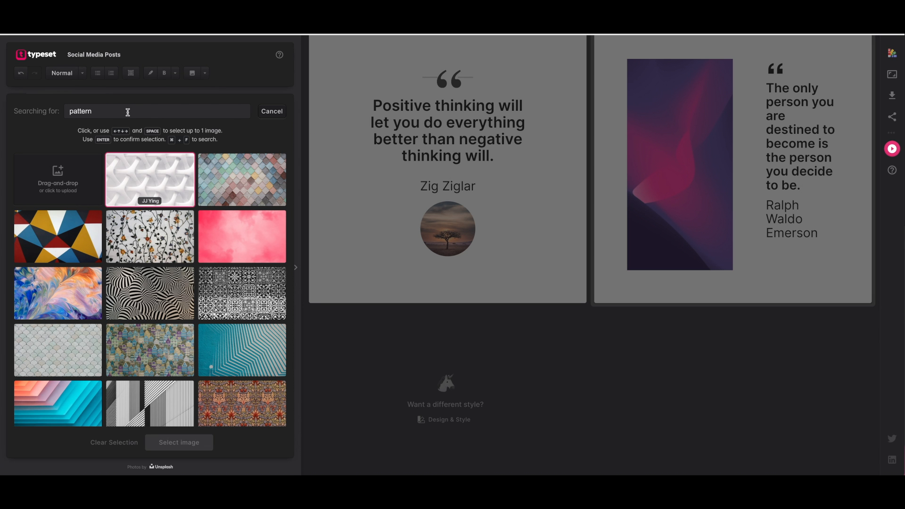
{"action": "type", "text": "flower"}
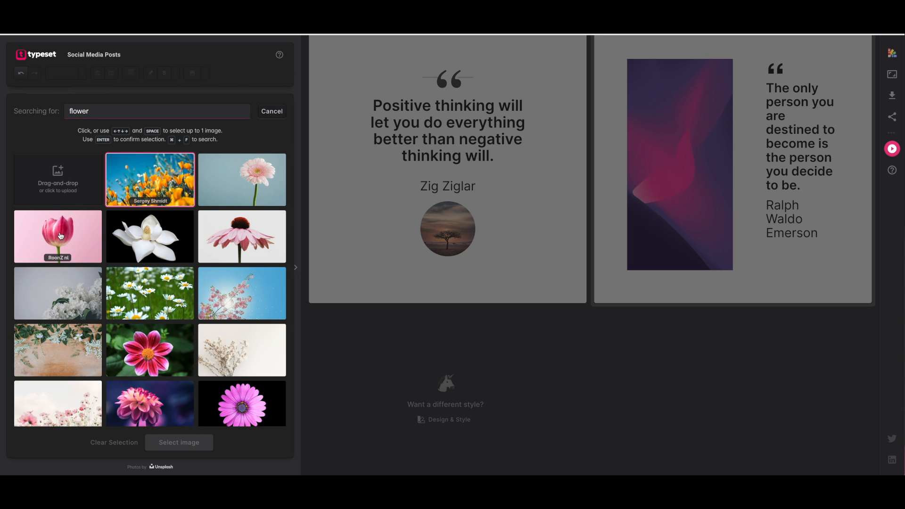
{"action": "left_click", "coordinate": [57, 237]}
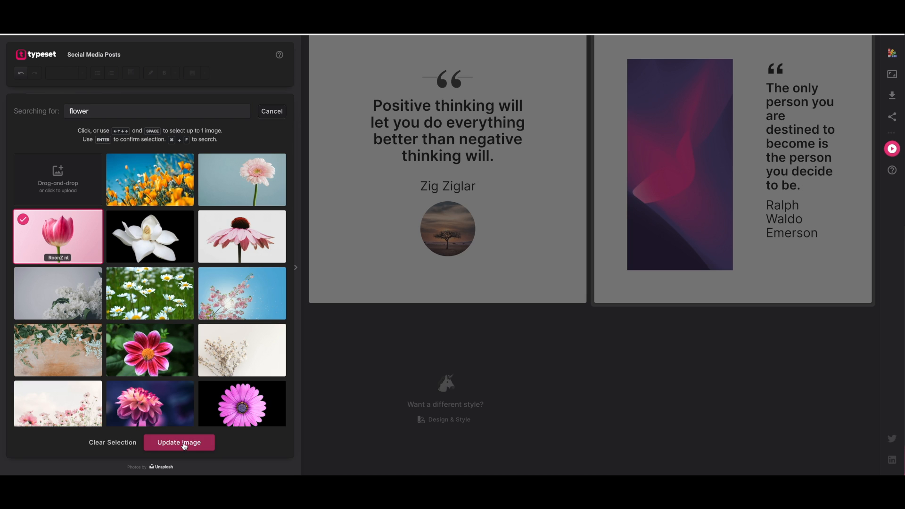
{"action": "left_click", "coordinate": [179, 442]}
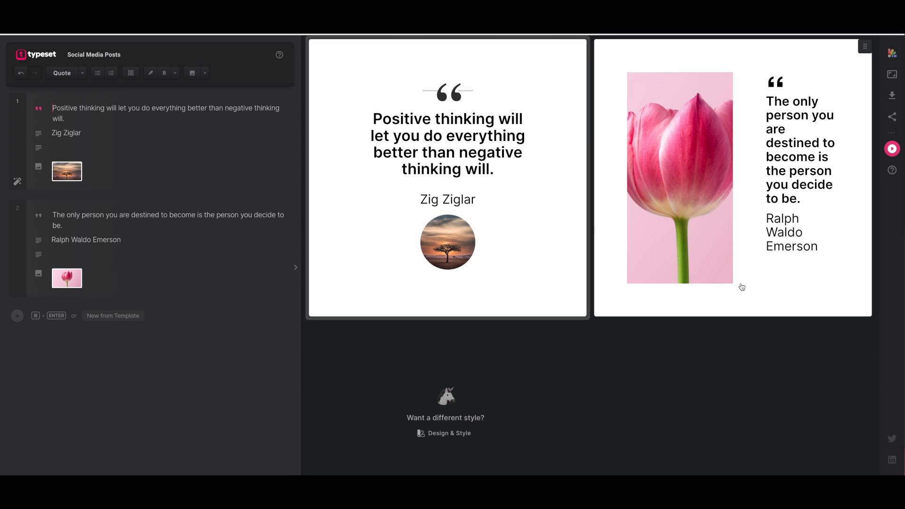
{"action": "mouse_move", "coordinate": [752, 186]}
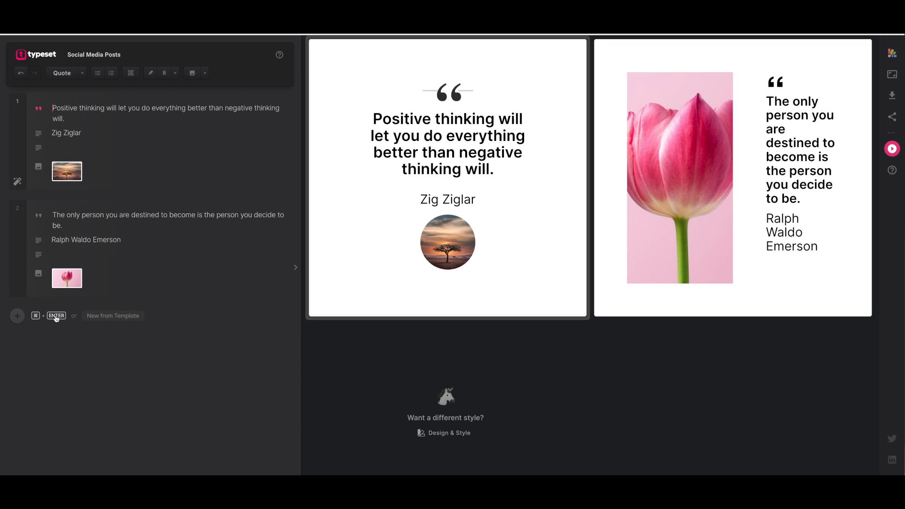
Step: Add a third post and fill it with an AI-suggested 'success' quote by Aisha Tyler
{"action": "left_click", "coordinate": [38, 322]}
{"action": "type", "text": "/"}
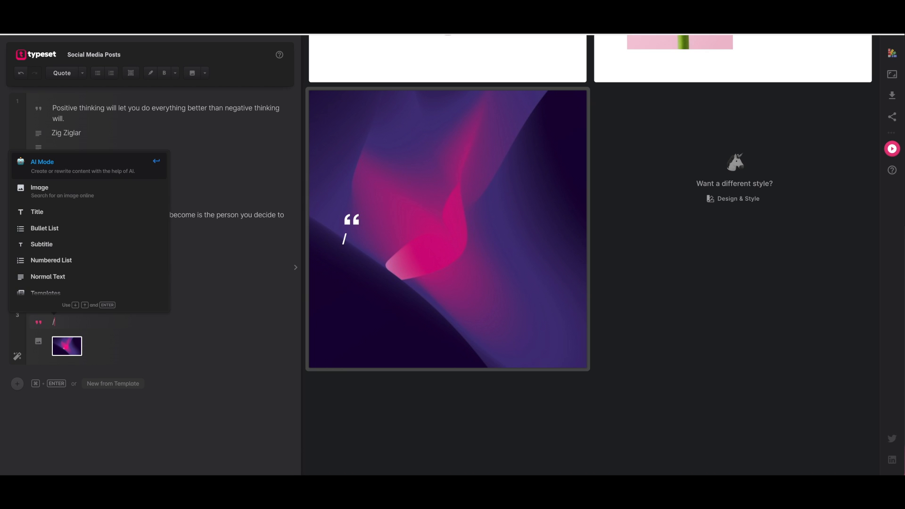
{"action": "left_click", "coordinate": [42, 161]}
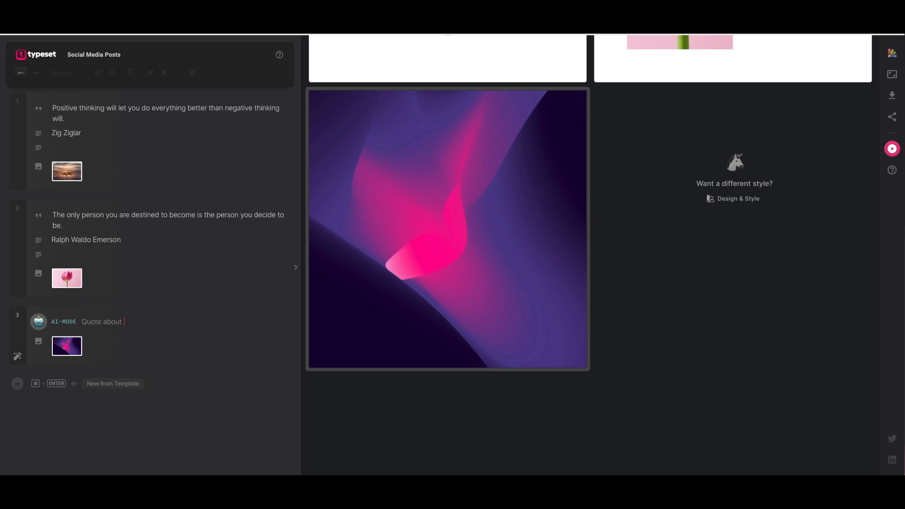
{"action": "type", "text": "success"}
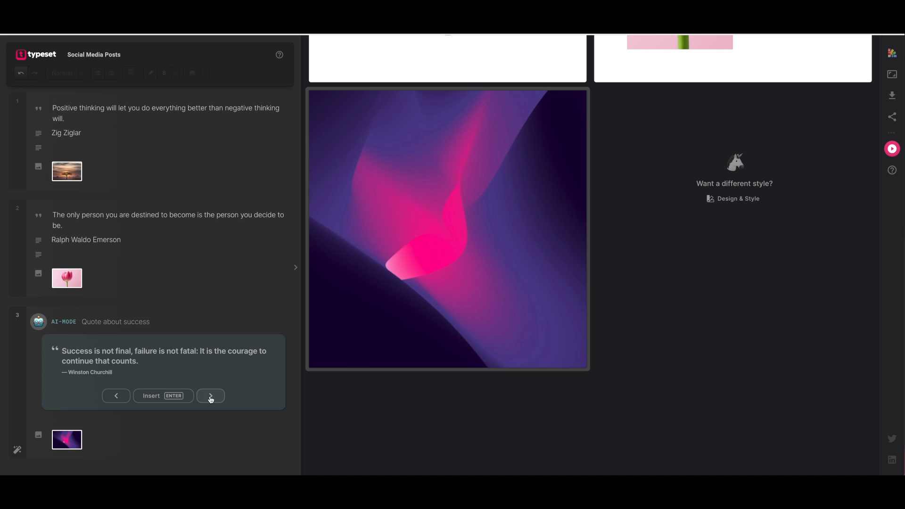
{"action": "left_click", "coordinate": [210, 395]}
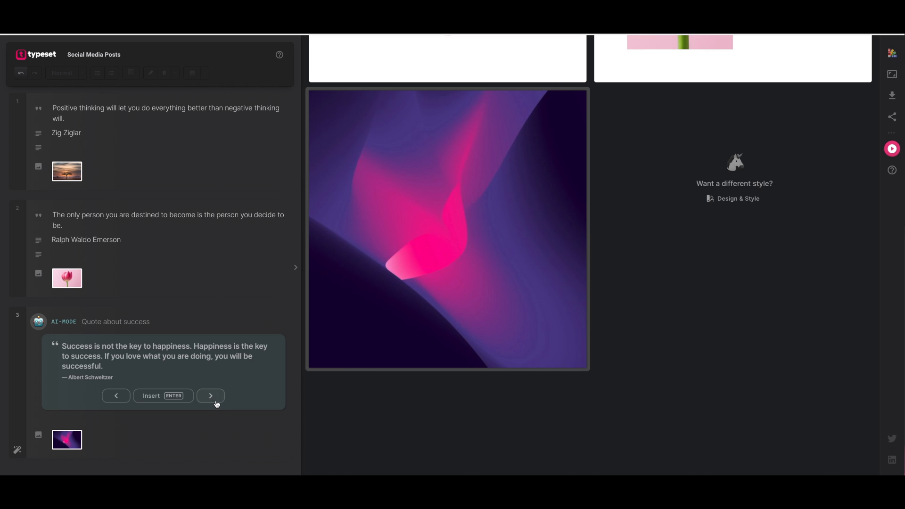
{"action": "left_click", "coordinate": [211, 395]}
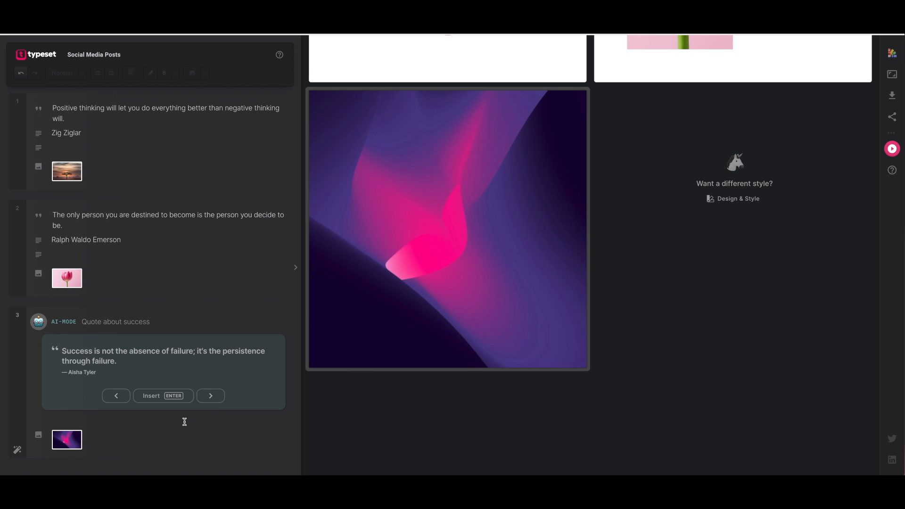
{"action": "mouse_move", "coordinate": [171, 399]}
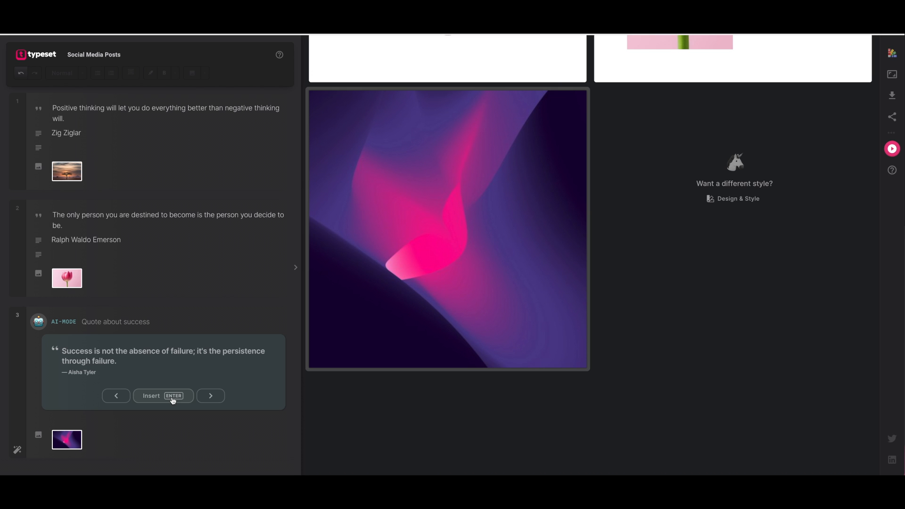
{"action": "left_click", "coordinate": [163, 395]}
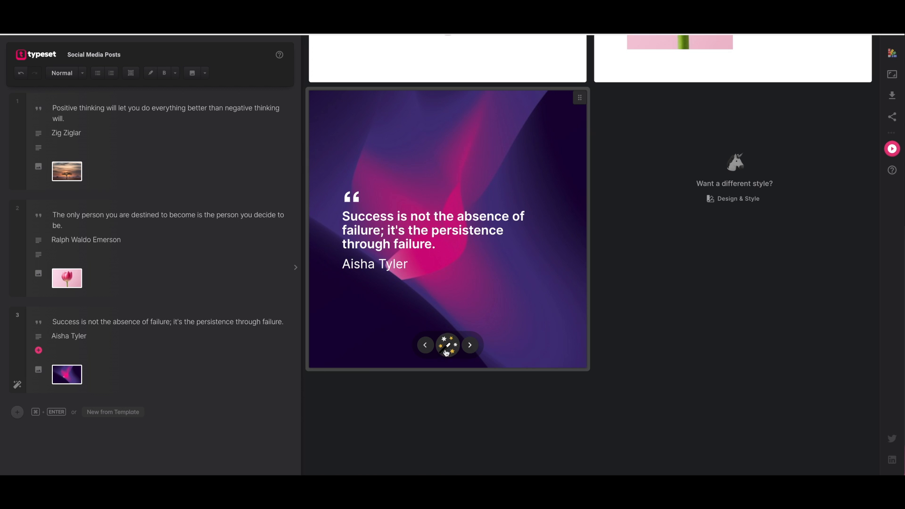
Step: Restyle the Aisha Tyler post into the white layout with a left image strip
{"action": "left_click", "coordinate": [446, 345]}
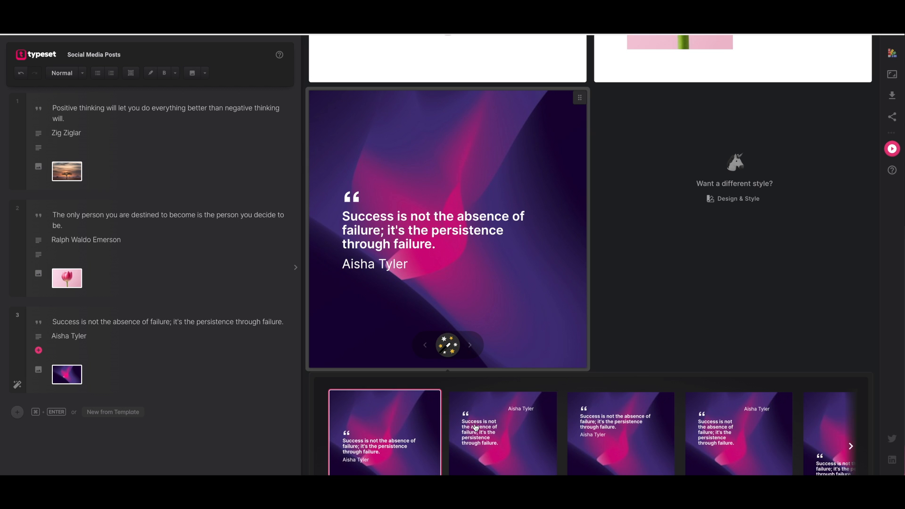
{"action": "scroll", "scroll_direction": "down", "scroll_amount": 3}
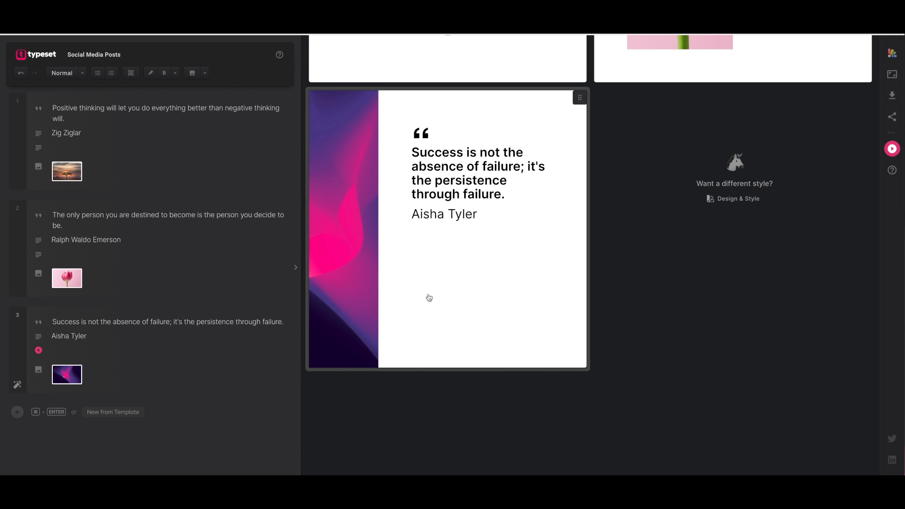
{"action": "mouse_move", "coordinate": [66, 375]}
{"action": "type", "text": "s"}
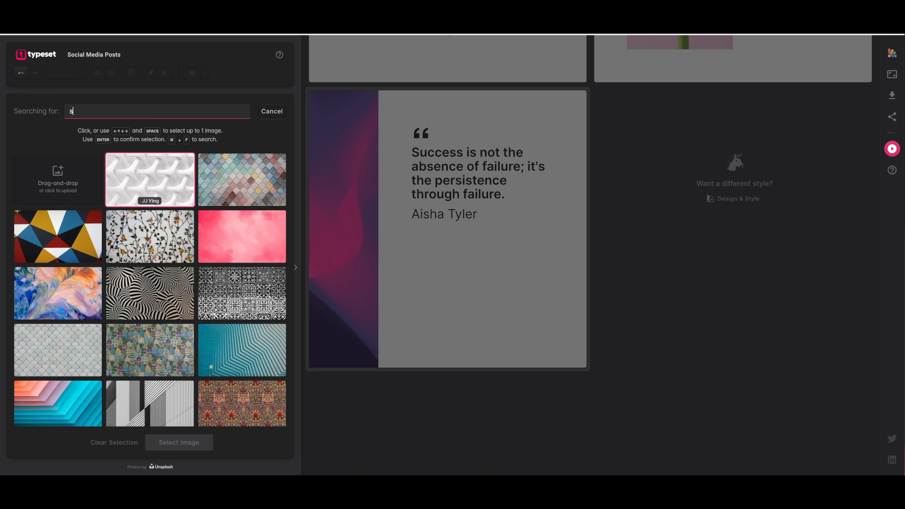
Step: Swap the third post's gradient strip for a jumping-silhouette sunset photo found by searching 'success'
{"action": "type", "text": "uccess"}
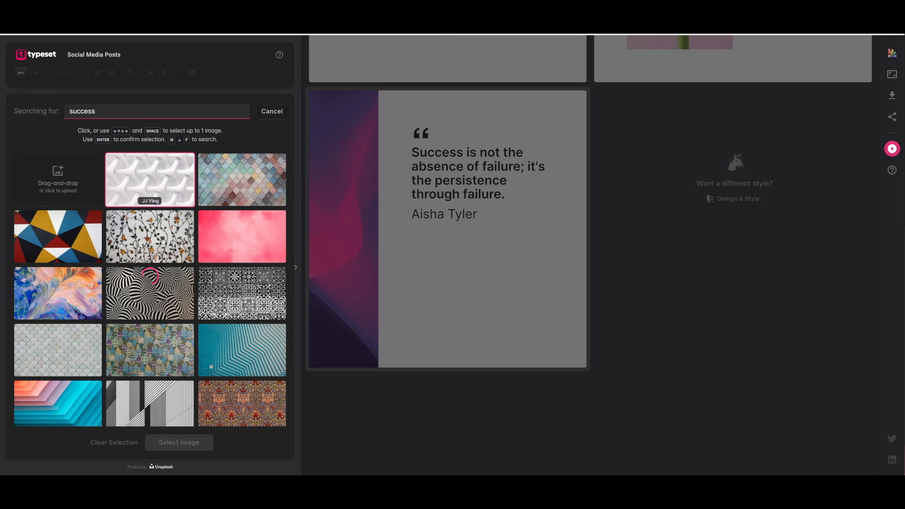
{"action": "left_click", "coordinate": [58, 232]}
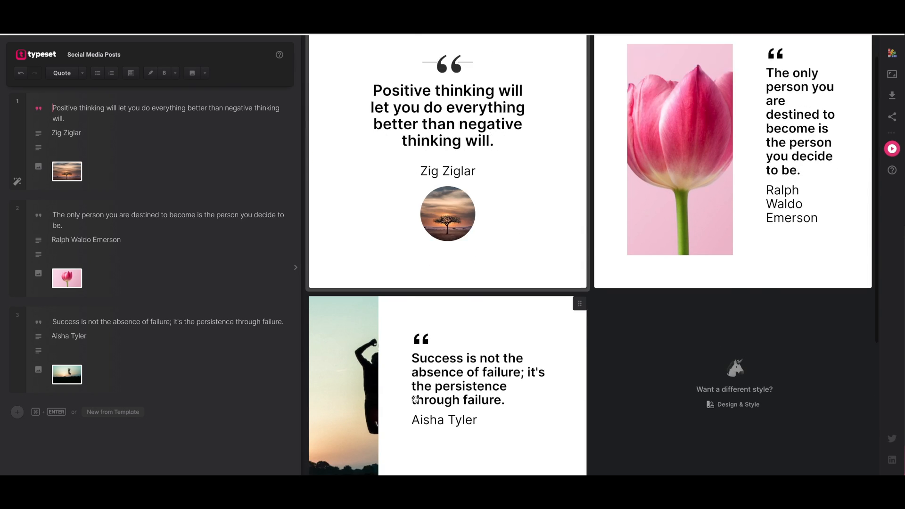
Step: Reframe the sunset photo so the whole jumping silhouette fits the image strip
{"action": "scroll", "scroll_direction": "down", "scroll_amount": 3}
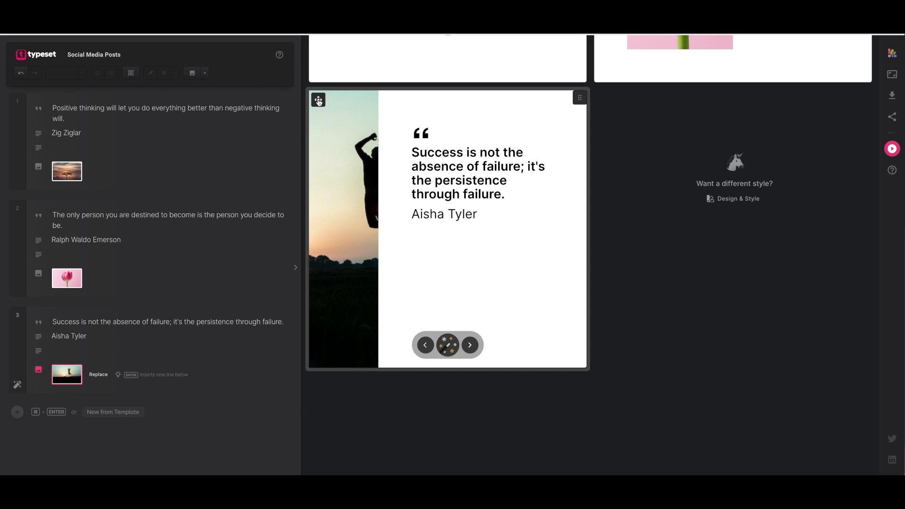
{"action": "left_click", "coordinate": [318, 99]}
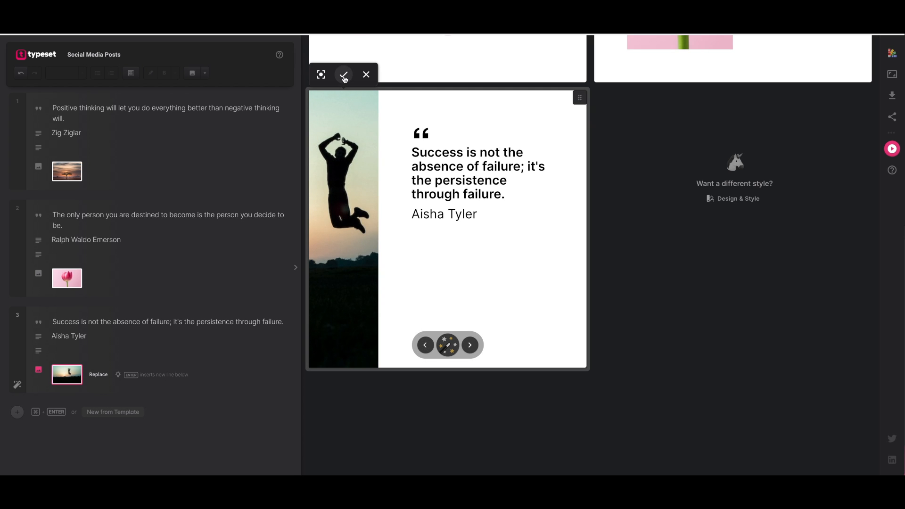
{"action": "left_click", "coordinate": [343, 75]}
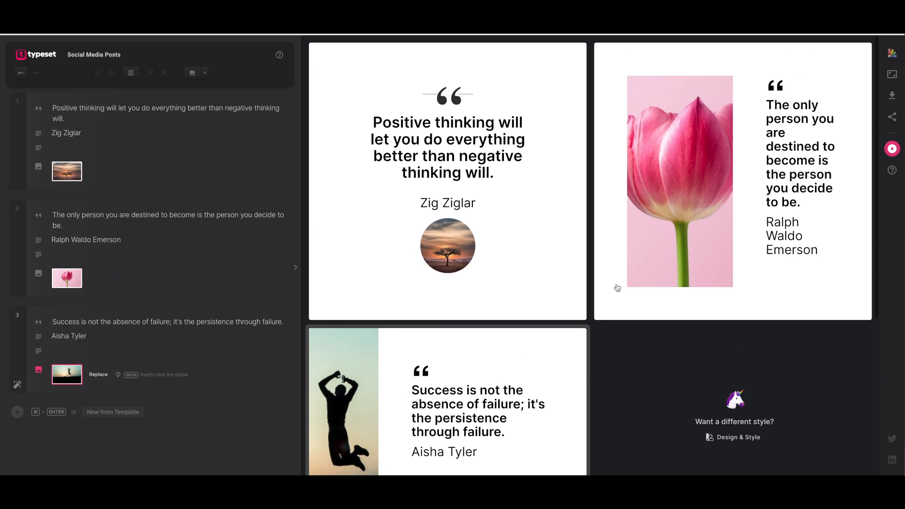
{"action": "scroll", "scroll_direction": "down", "scroll_amount": 3}
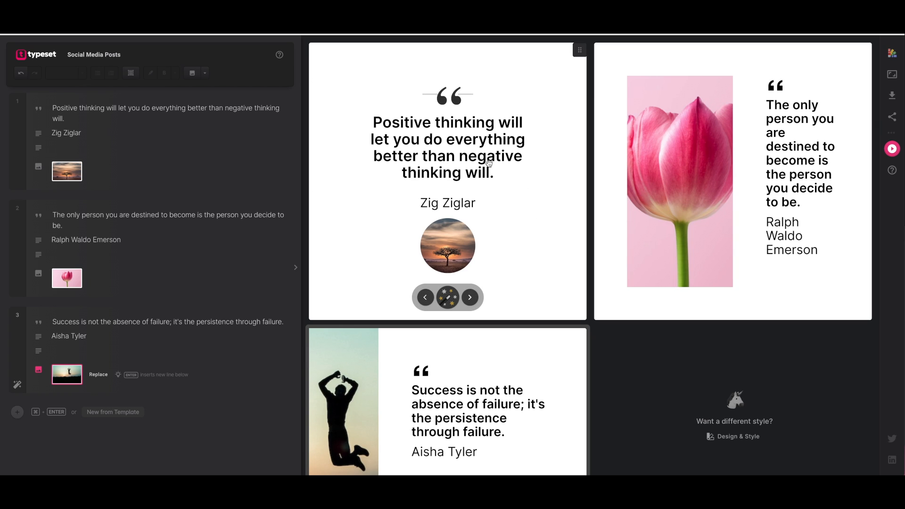
{"action": "mouse_move", "coordinate": [508, 161]}
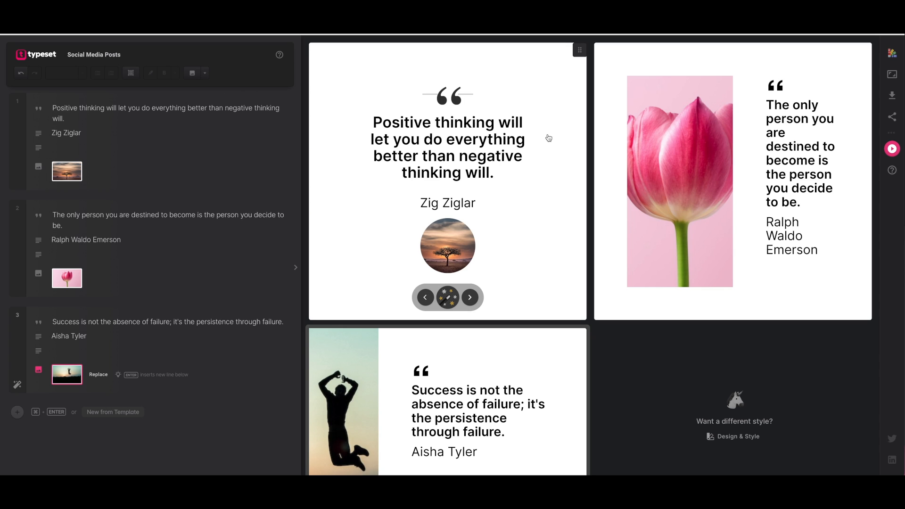
{"action": "mouse_move", "coordinate": [462, 80]}
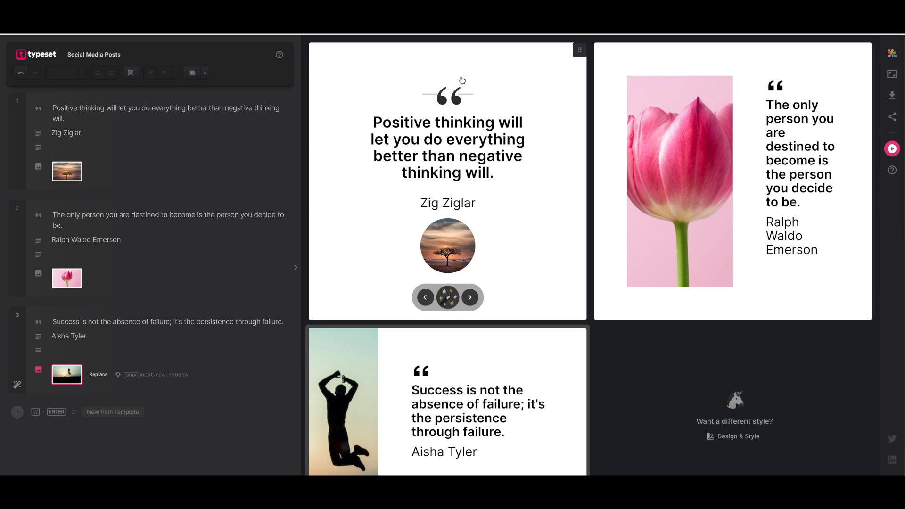
{"action": "mouse_move", "coordinate": [503, 227]}
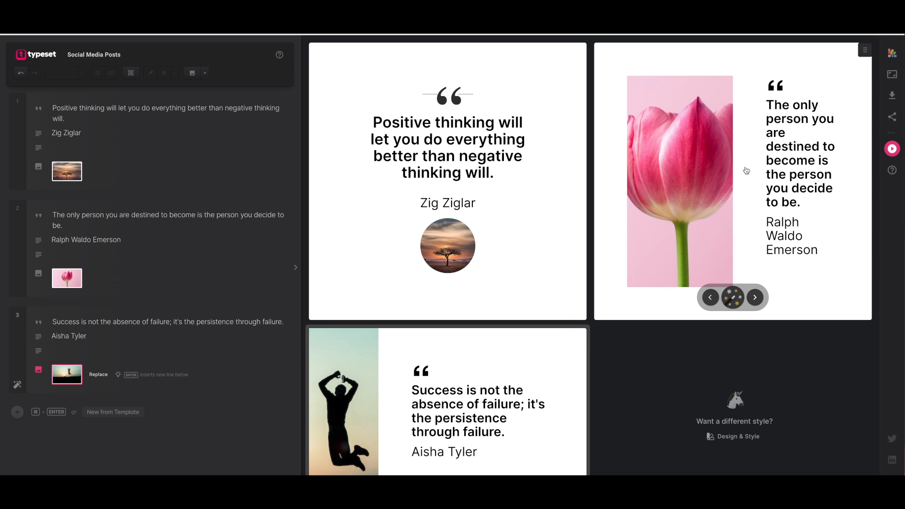
{"action": "mouse_move", "coordinate": [833, 180]}
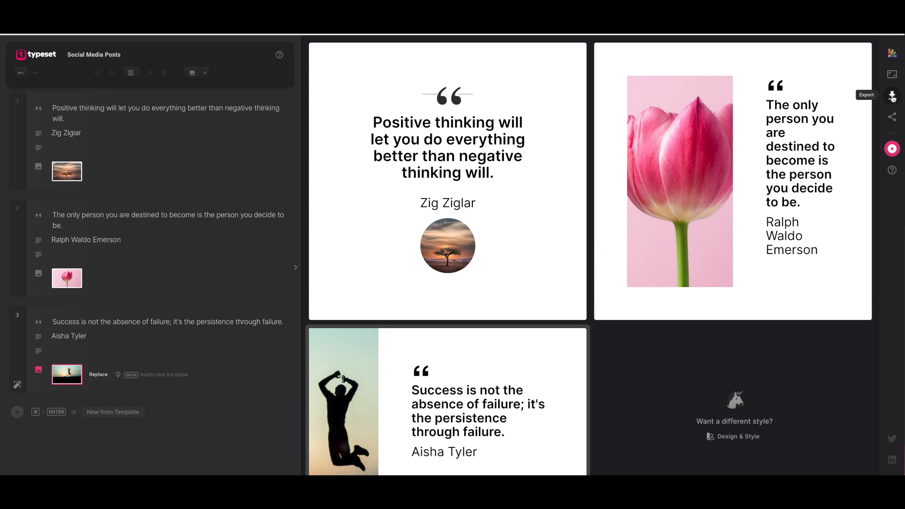
Step: Bring up the export panel for the three posts as square 1080x1080 JPEG images
{"action": "left_click", "coordinate": [891, 96]}
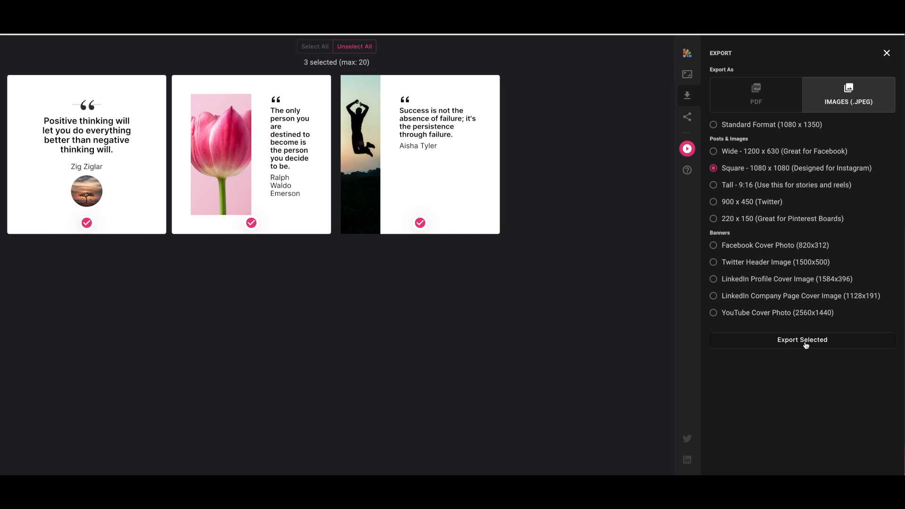
{"action": "mouse_move", "coordinate": [883, 217]}
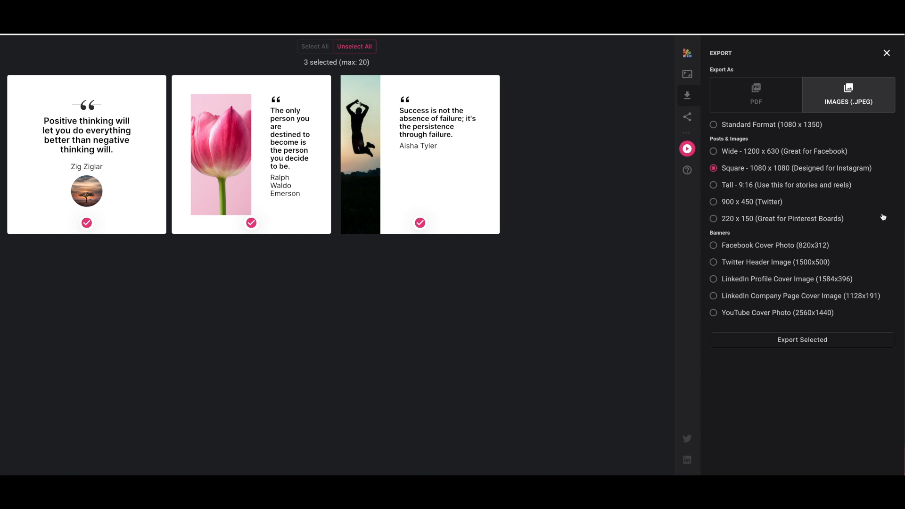
{"action": "left_click", "coordinate": [714, 202]}
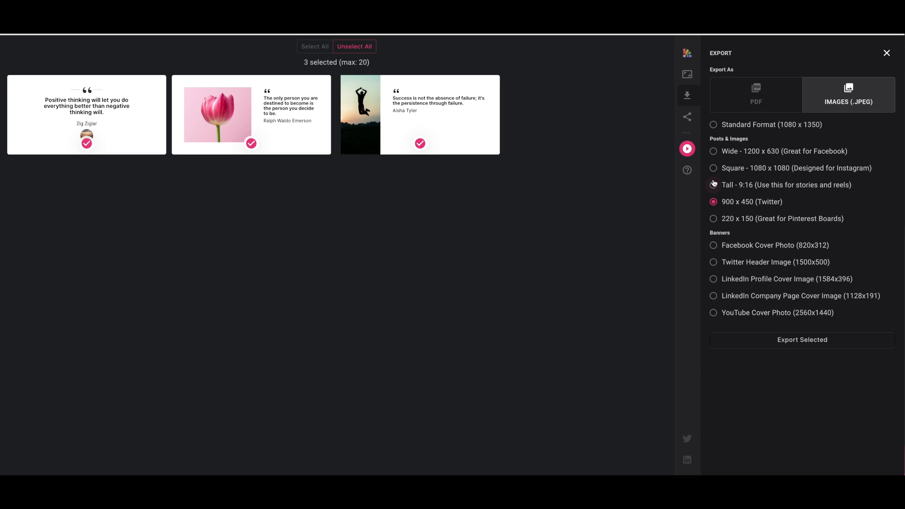
{"action": "left_click", "coordinate": [713, 184]}
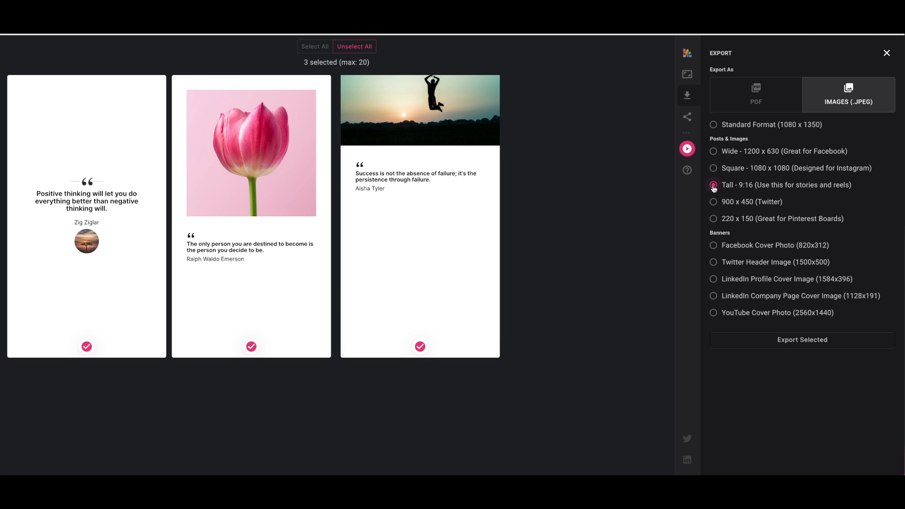
{"action": "left_click", "coordinate": [714, 151]}
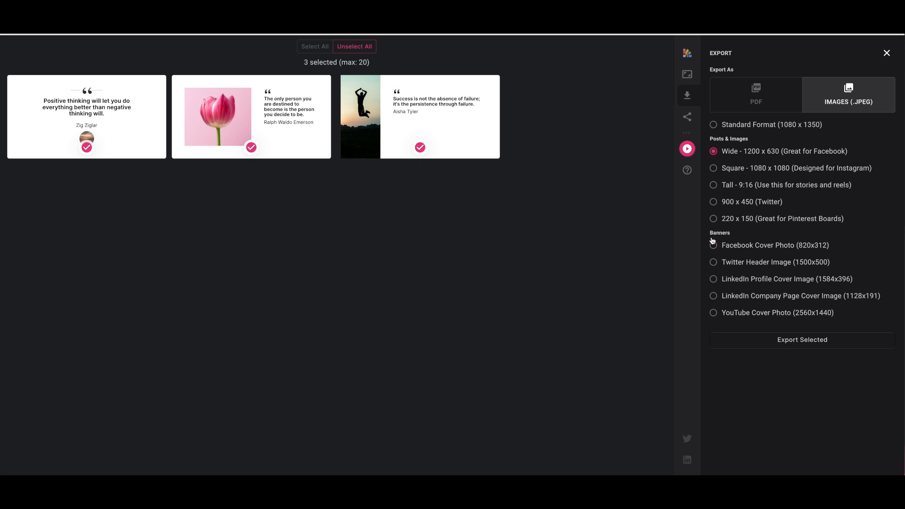
{"action": "left_click", "coordinate": [714, 245]}
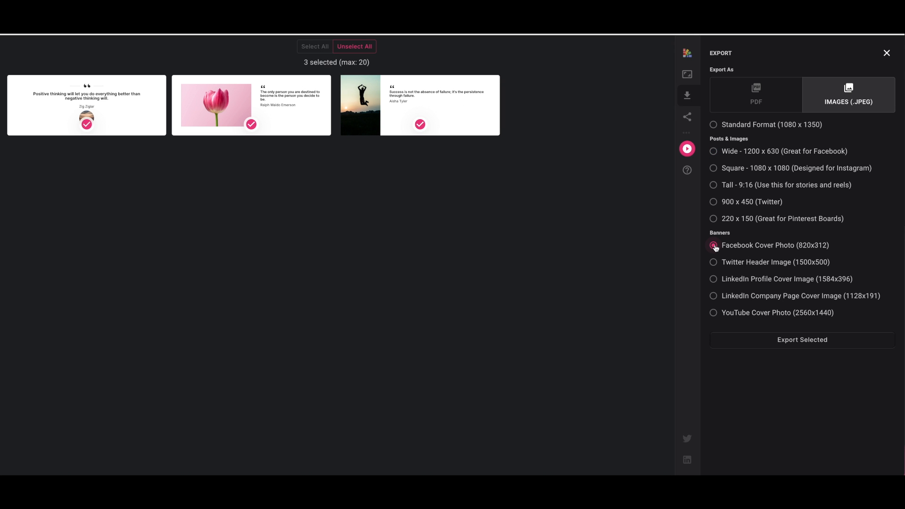
{"action": "left_click", "coordinate": [713, 245]}
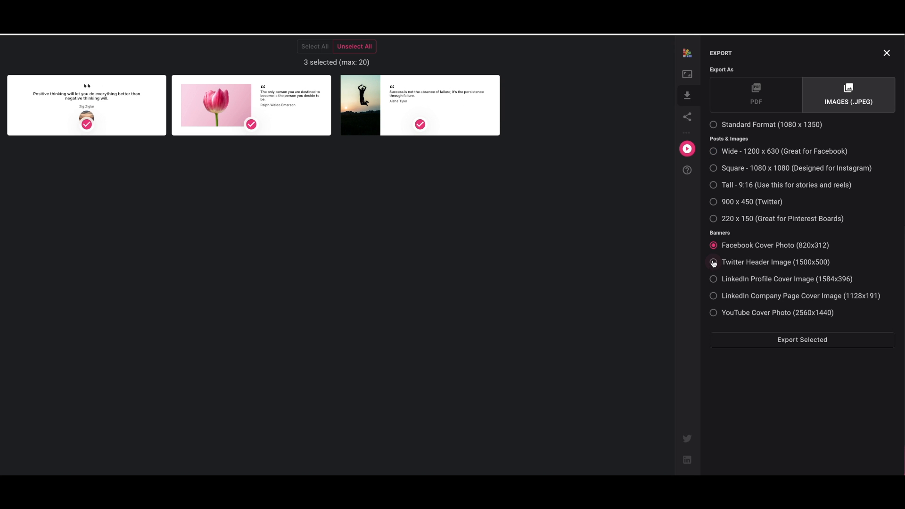
{"action": "left_click", "coordinate": [714, 262]}
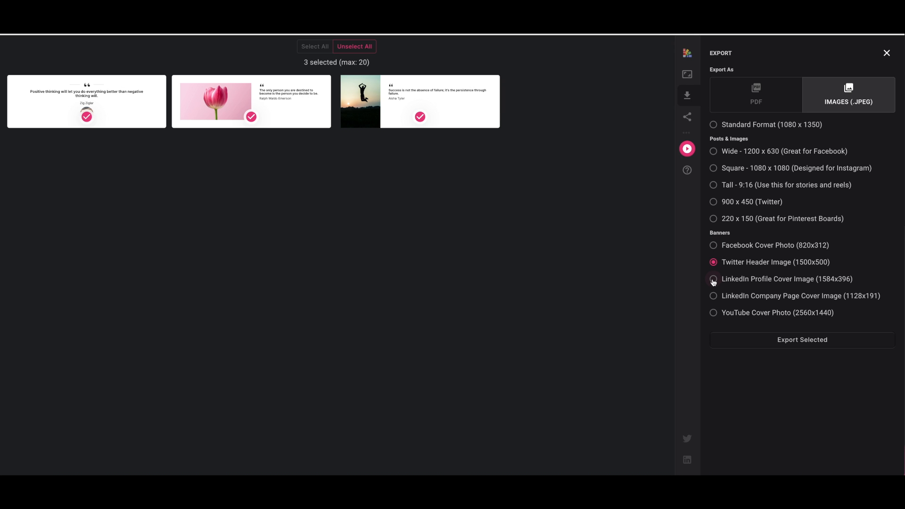
{"action": "left_click", "coordinate": [714, 279]}
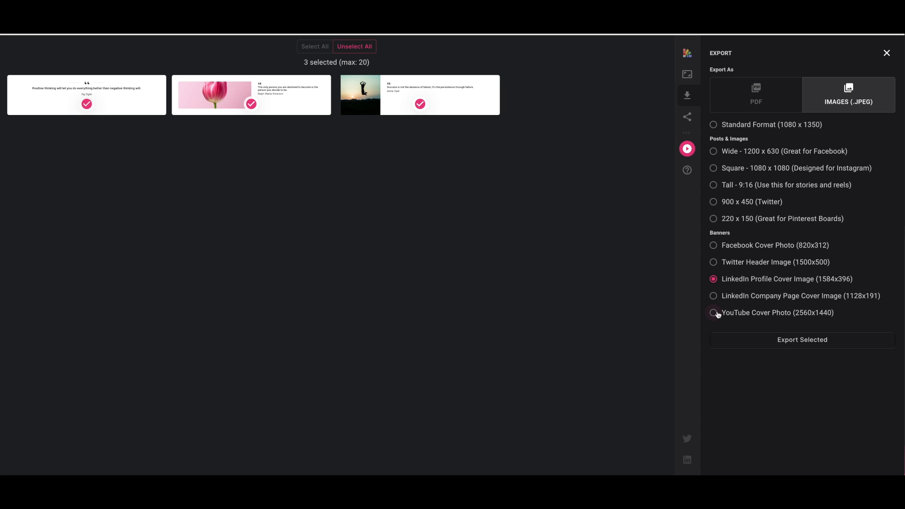
{"action": "left_click", "coordinate": [714, 312]}
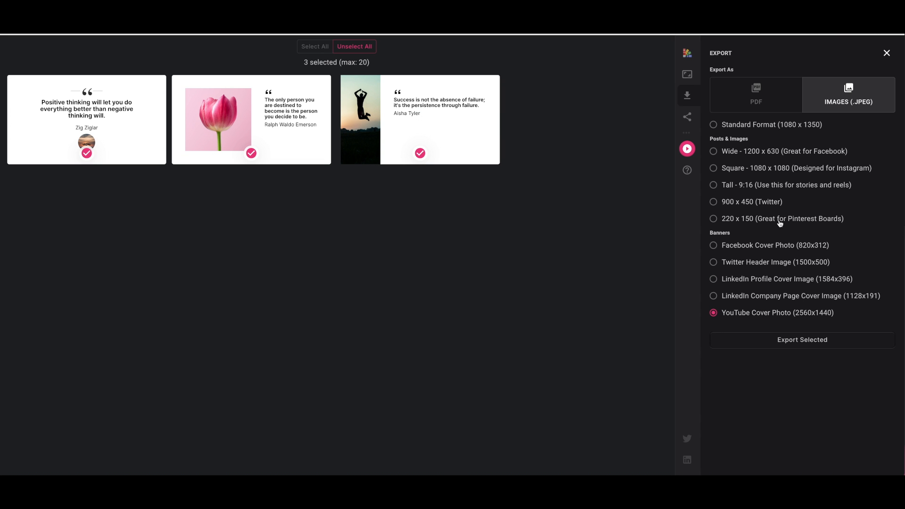
{"action": "left_click", "coordinate": [713, 168]}
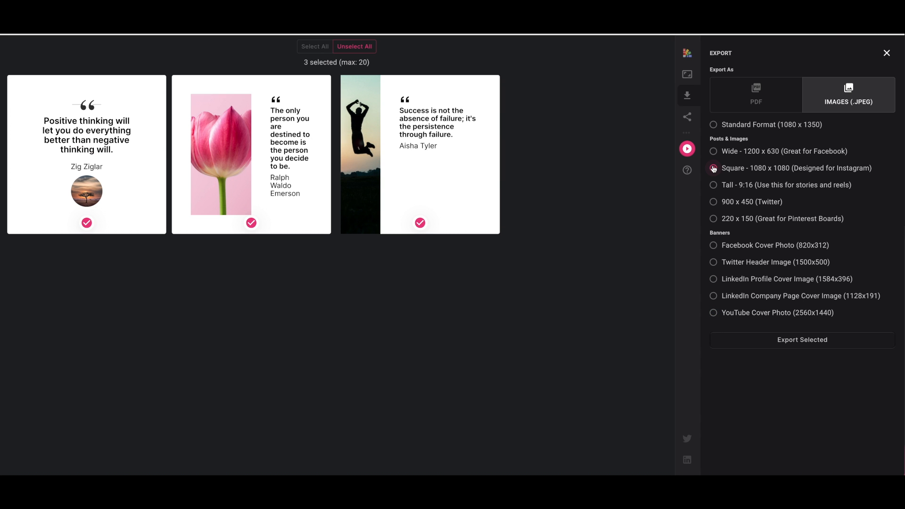
{"action": "left_click", "coordinate": [713, 168]}
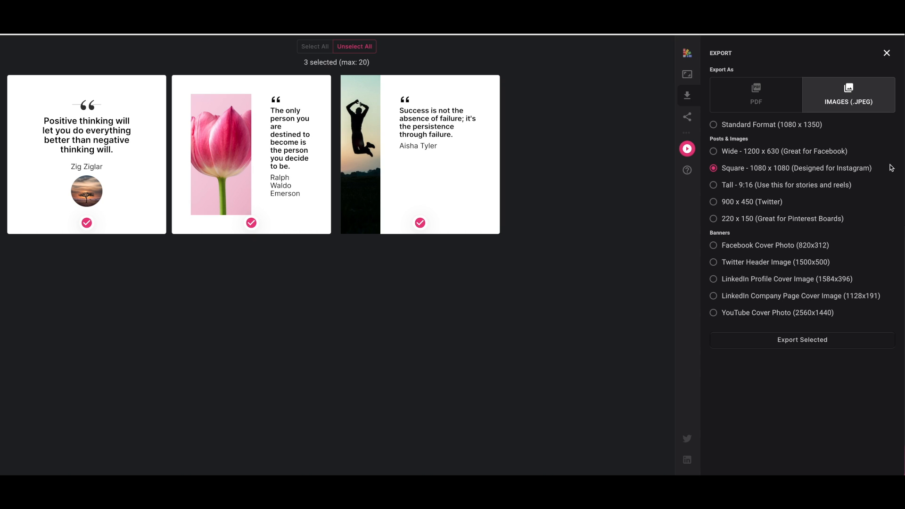
{"action": "mouse_move", "coordinate": [808, 346]}
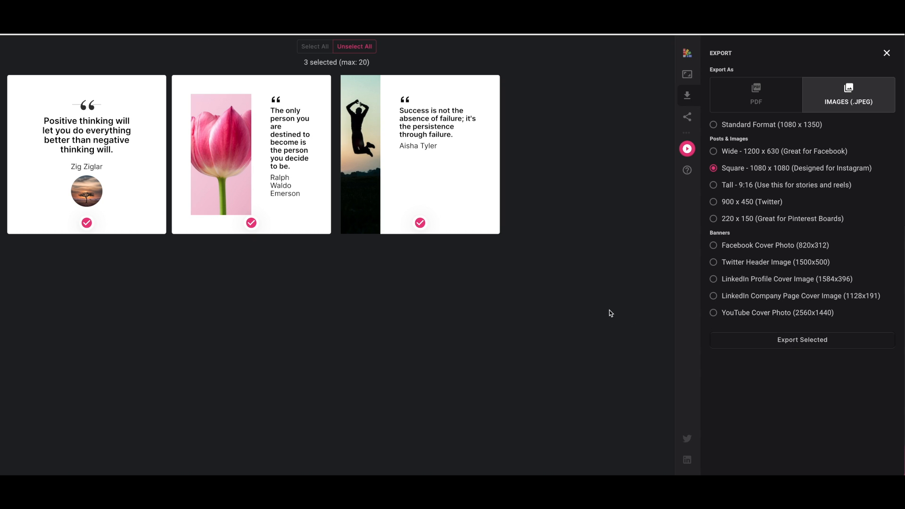
{"action": "mouse_move", "coordinate": [639, 254]}
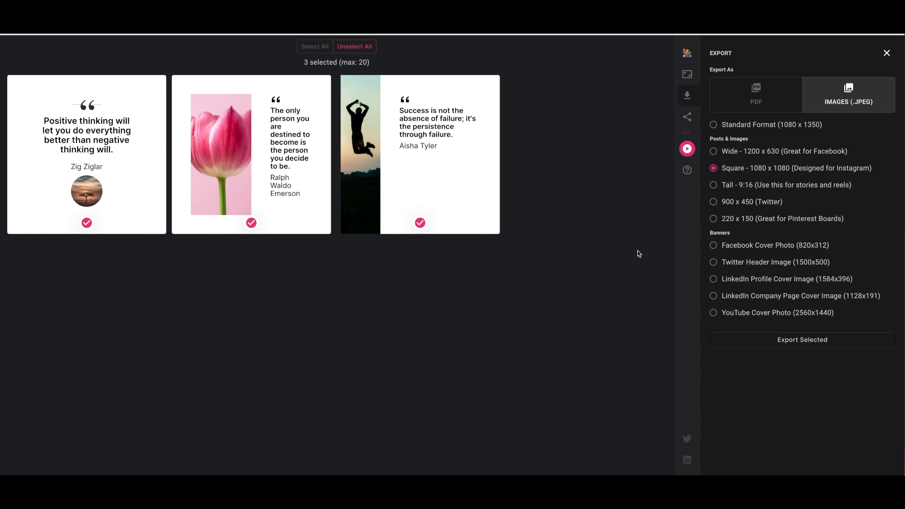
{"action": "mouse_move", "coordinate": [620, 239]}
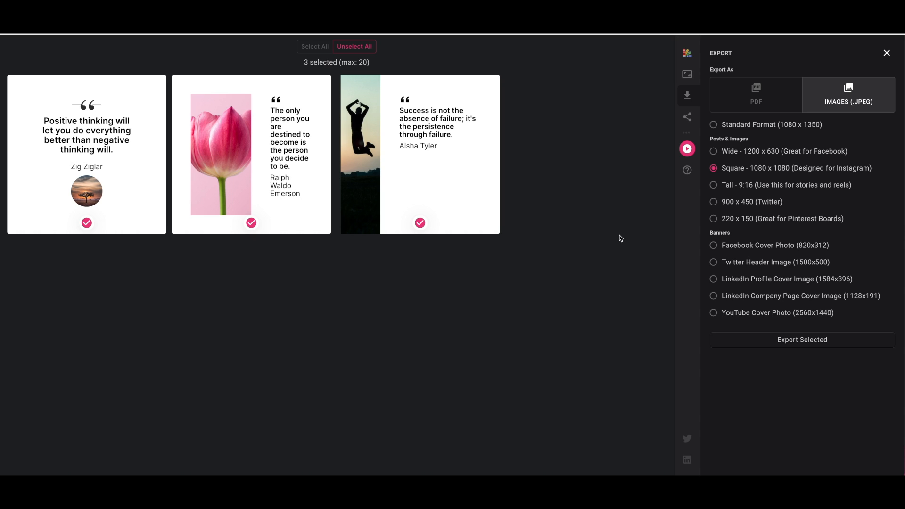
{"action": "mouse_move", "coordinate": [621, 220]}
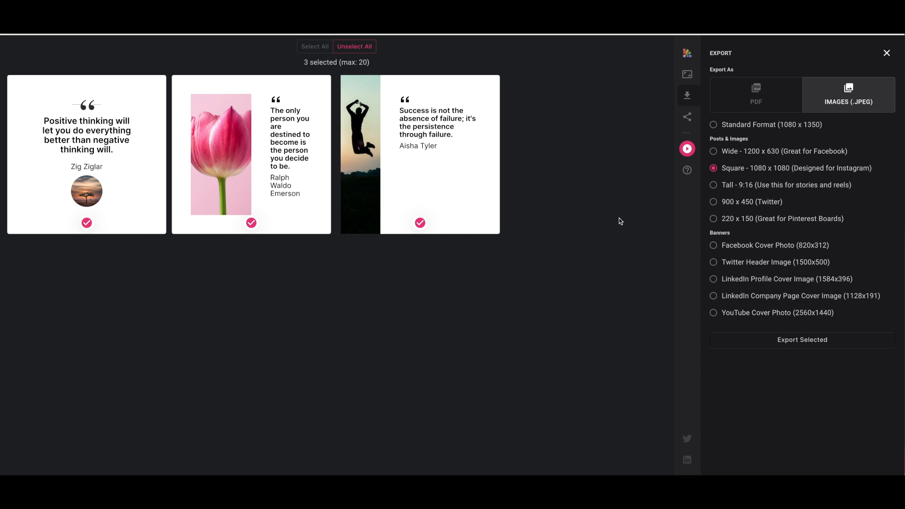
{"action": "mouse_move", "coordinate": [621, 207]}
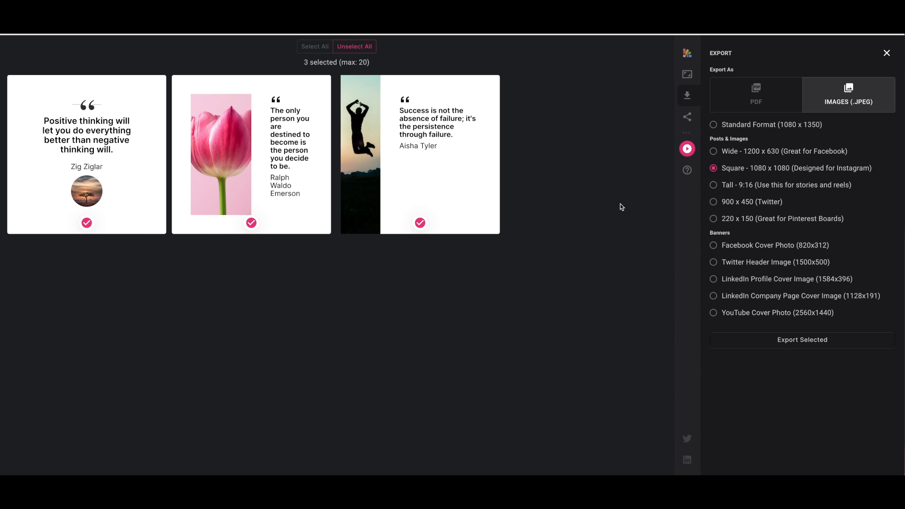
{"action": "mouse_move", "coordinate": [617, 200]}
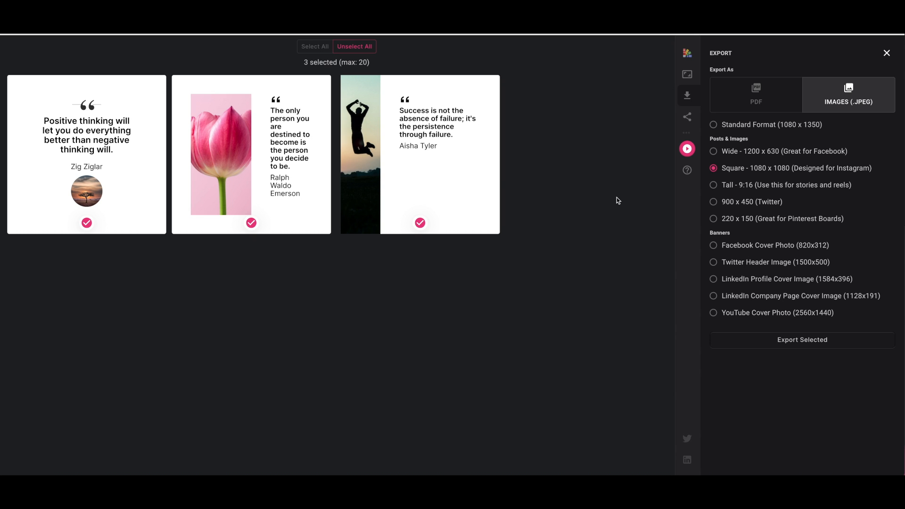
{"action": "mouse_move", "coordinate": [625, 76]}
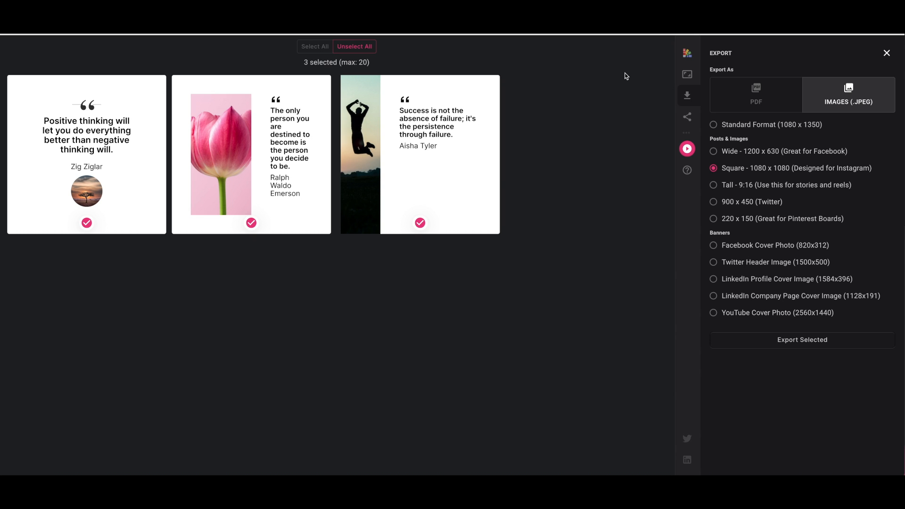